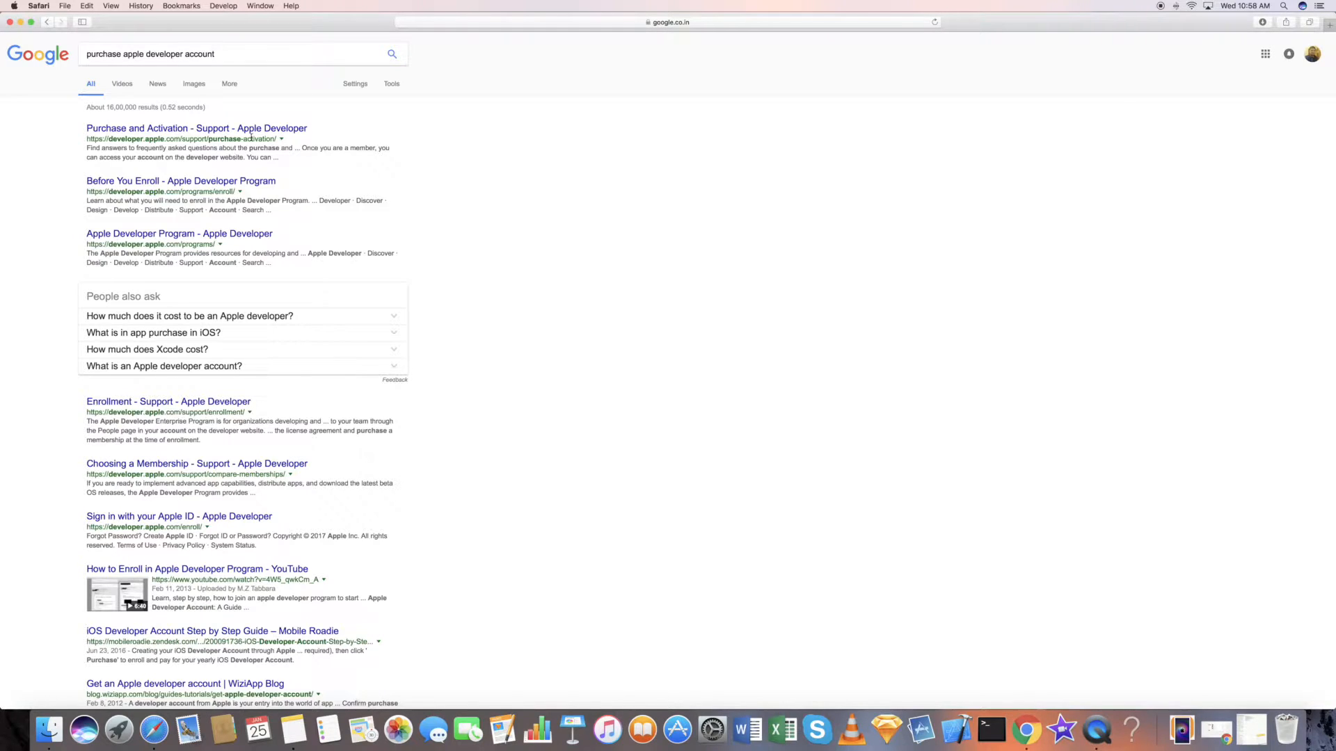
- Open Apple's 'Purchase and Activation - Support - Apple Developer' result from Google
left_click(195, 128)
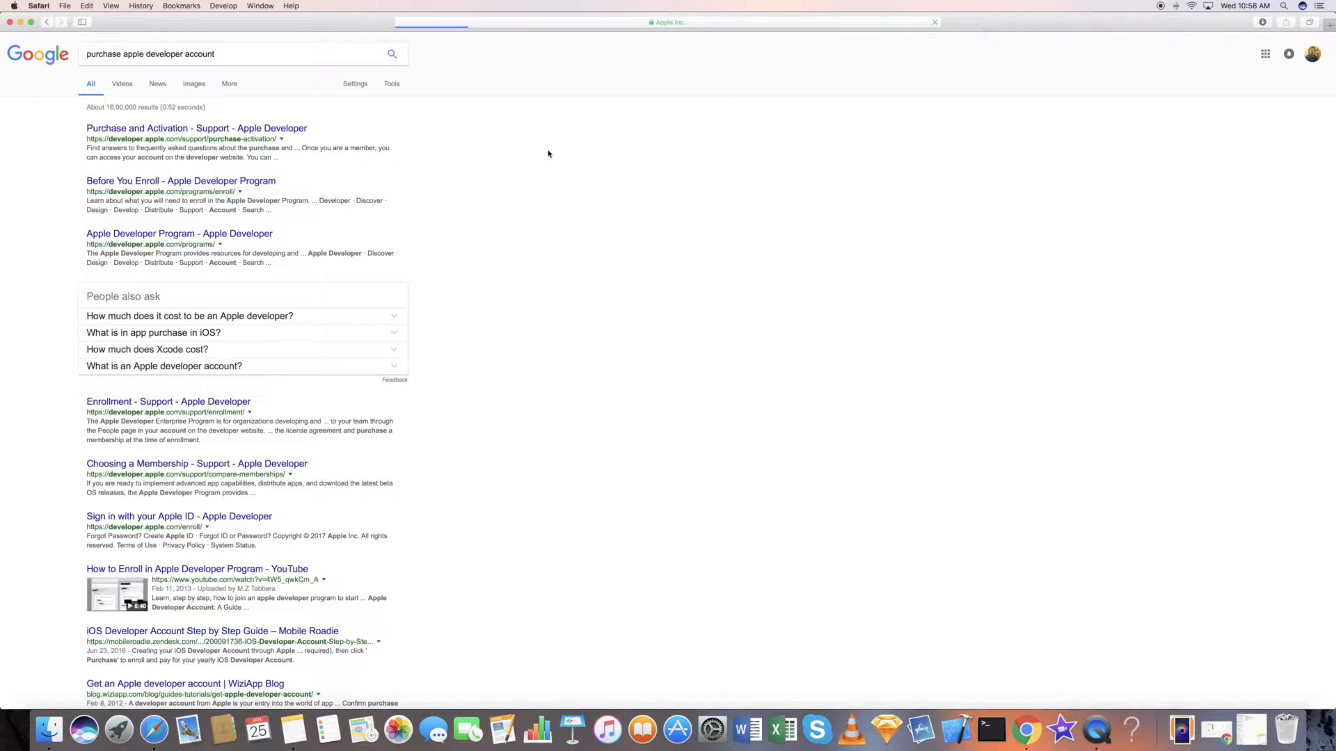
left_click(196, 128)
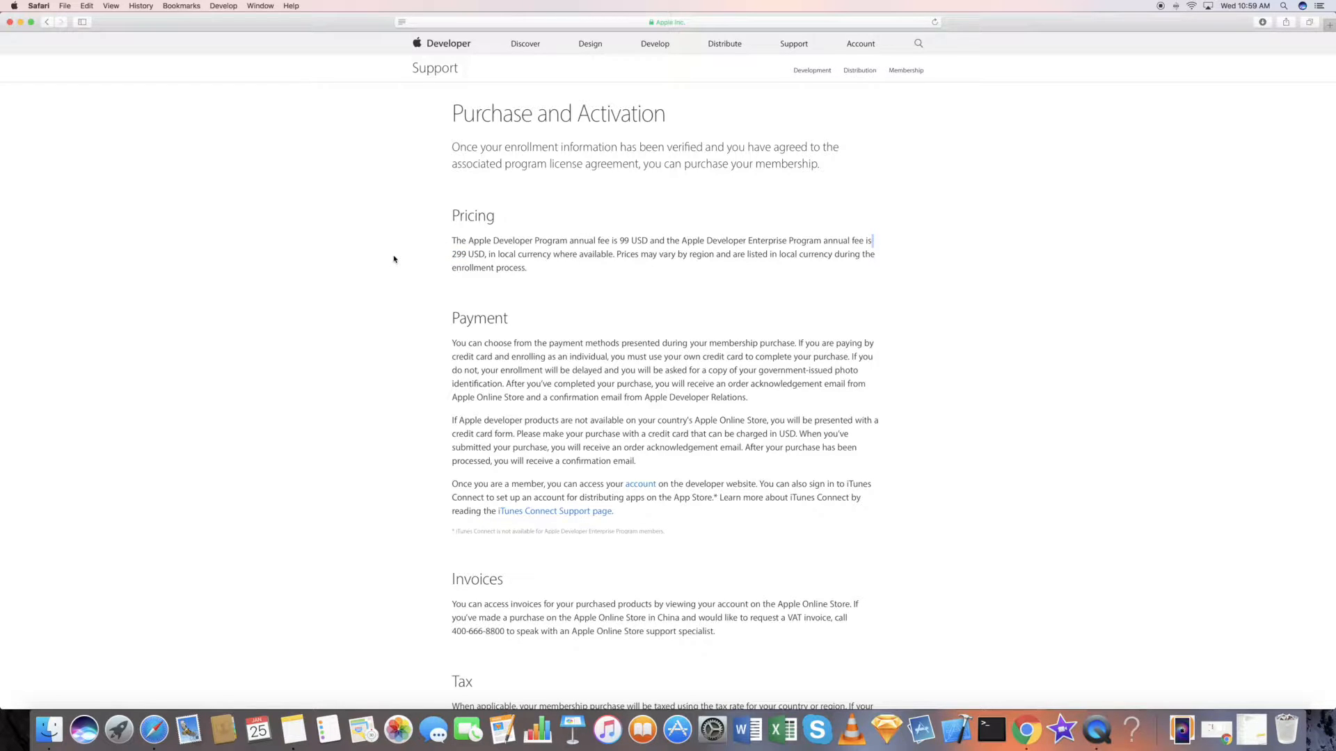
scroll("down", 3)
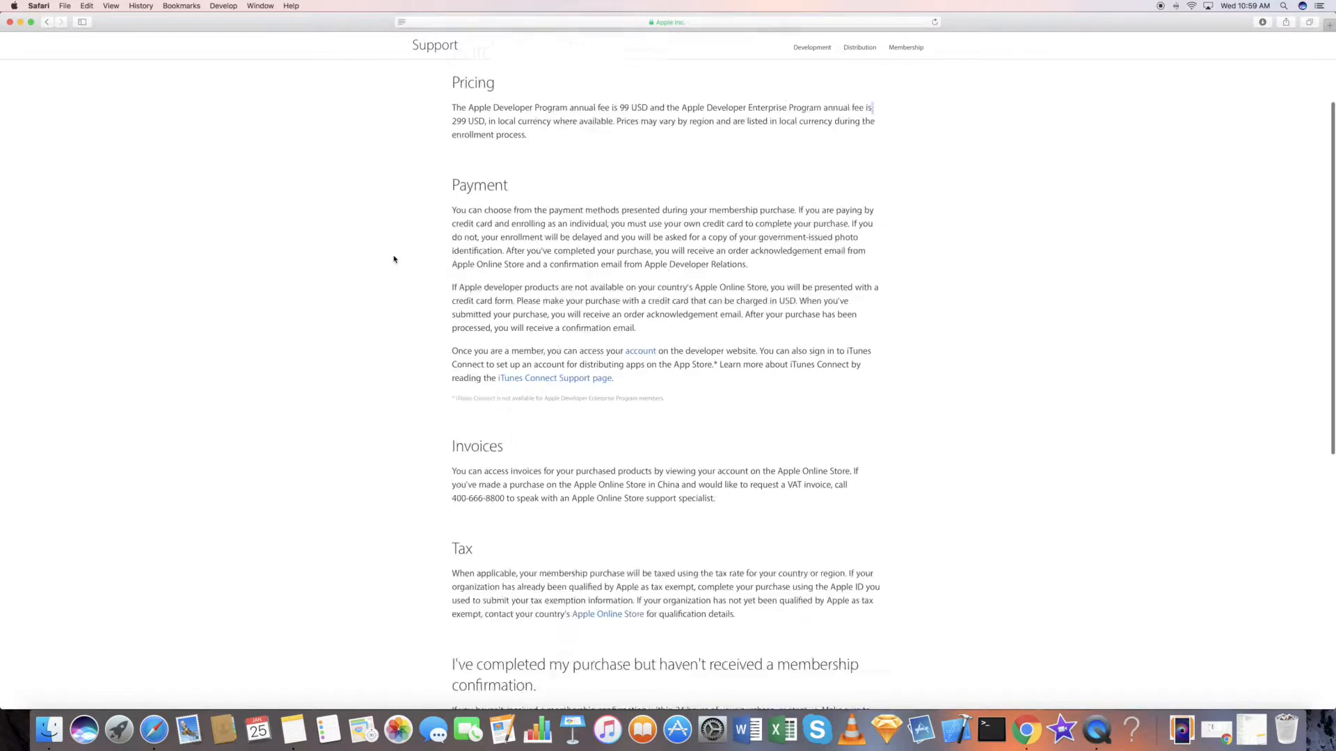
scroll("down", 3)
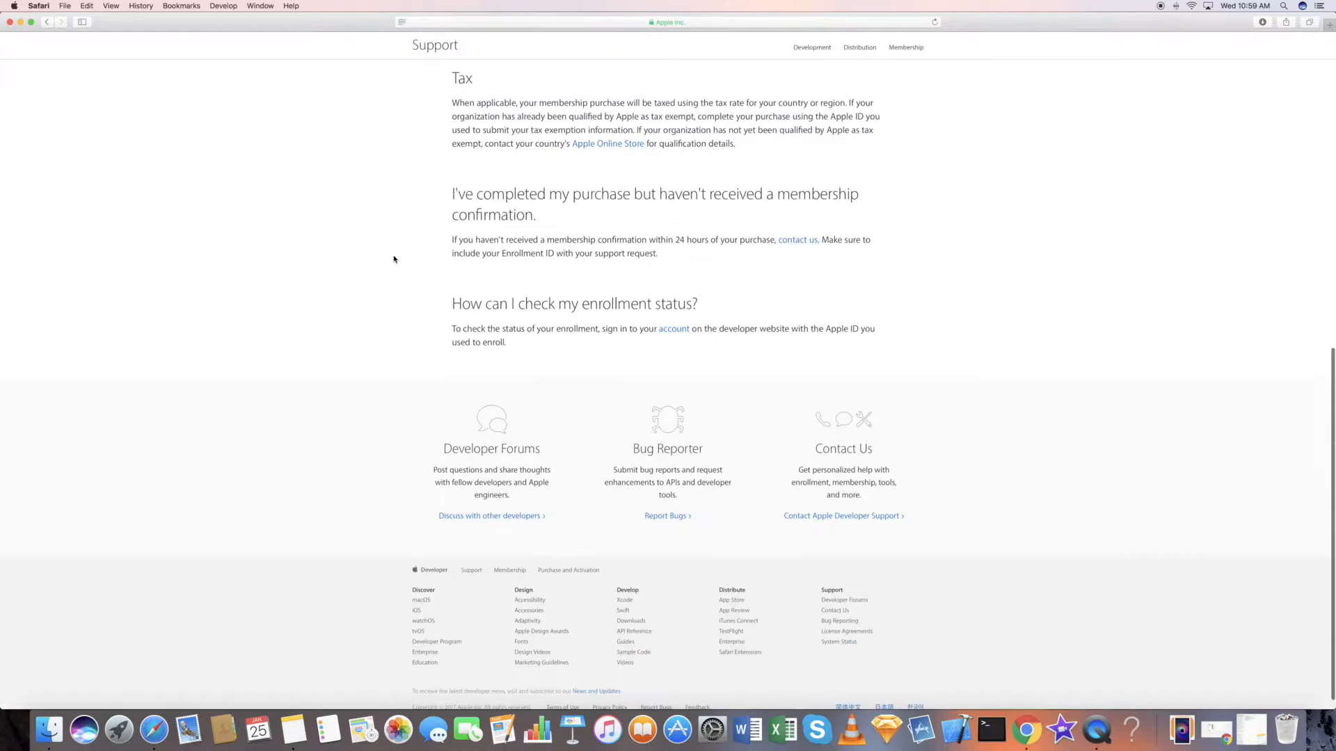
scroll("up", 3)
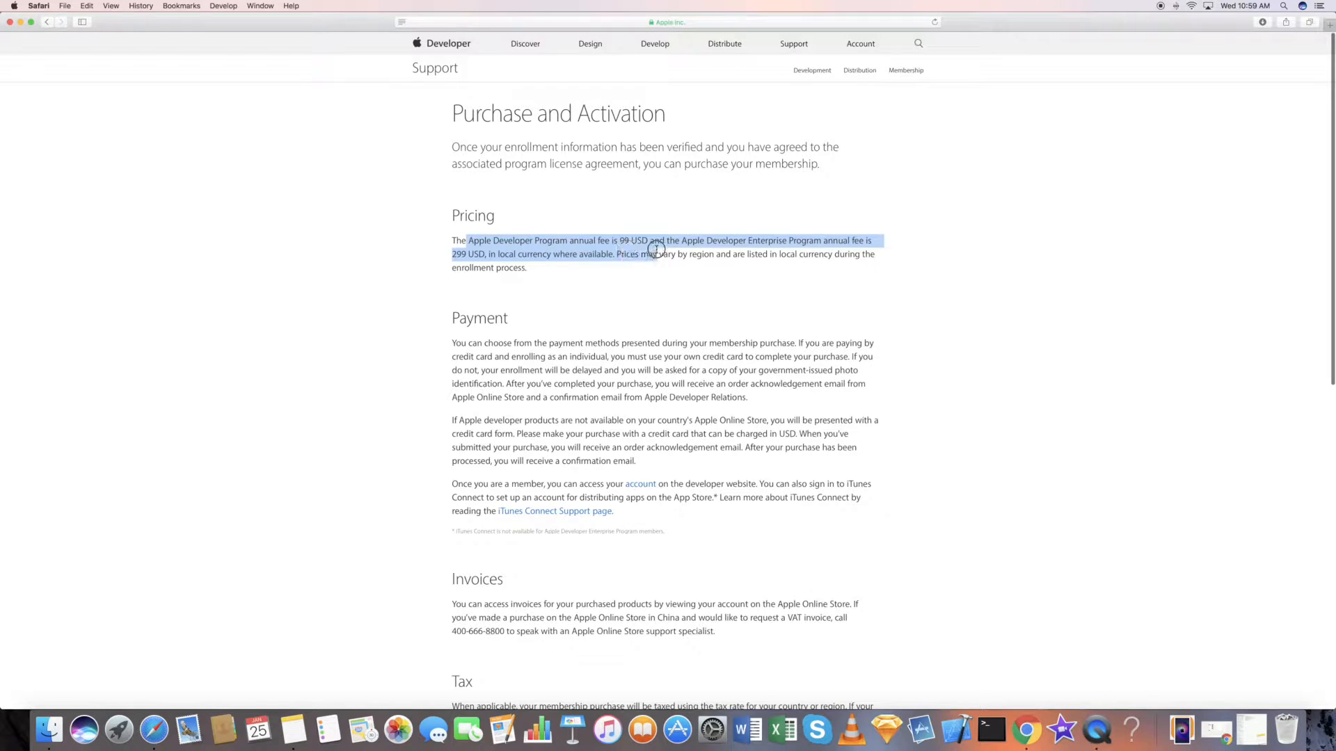
left_click(748, 234)
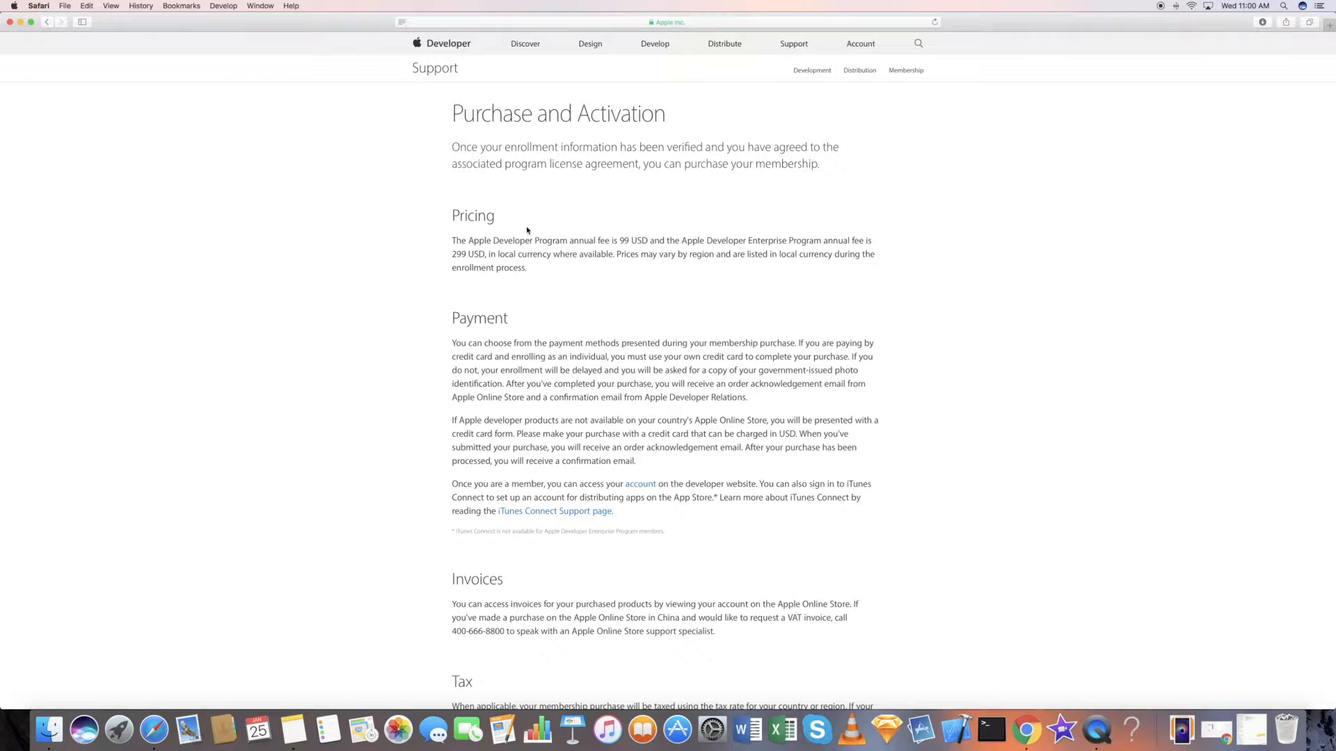
mouse_move(714, 227)
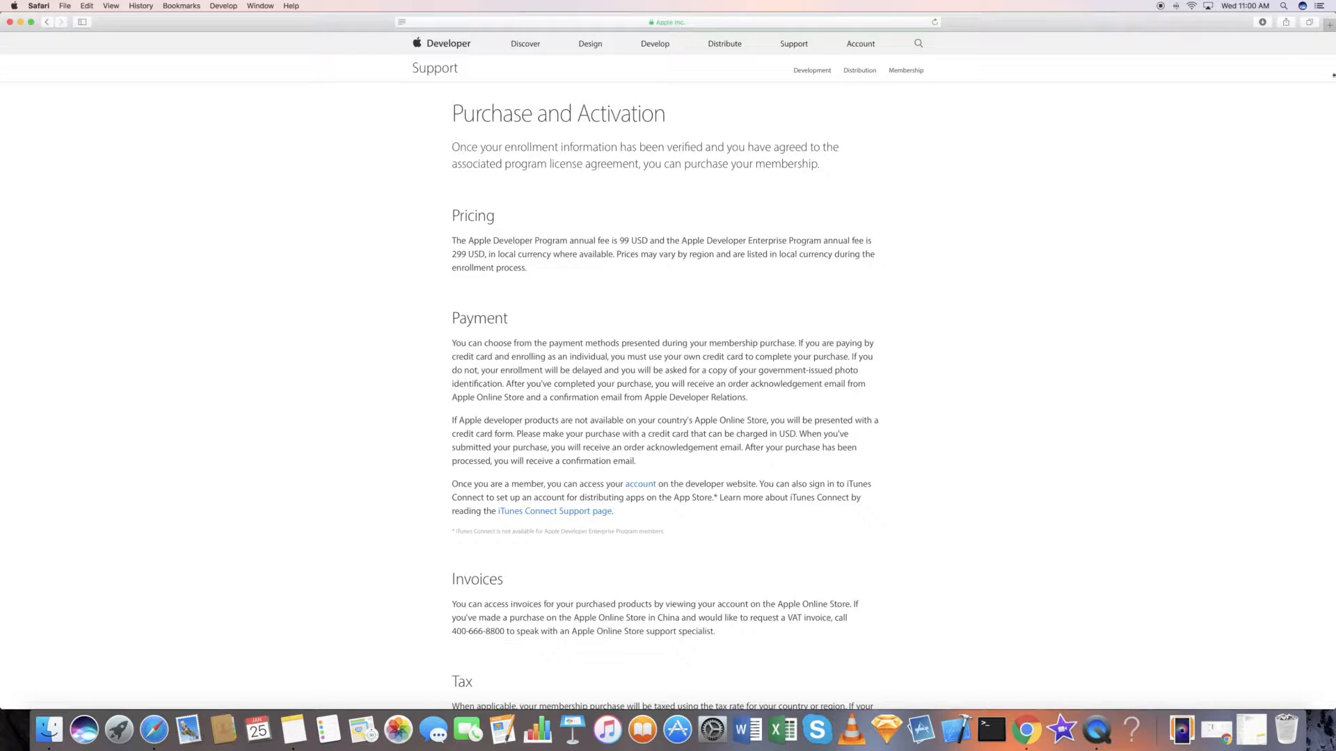
- Search 'duns number' and read D&B's 'What's a D&B D-U-N-S Number?' page
type("DUNS")
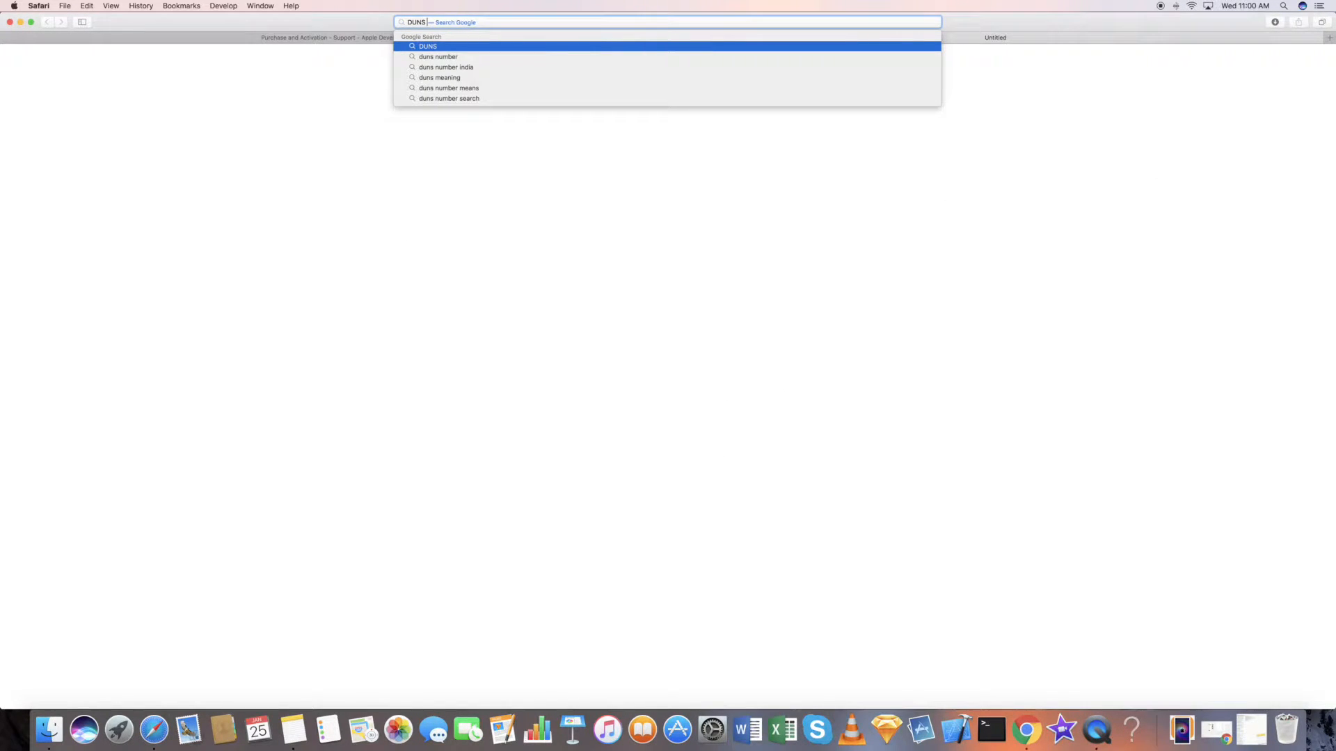
left_click(438, 55)
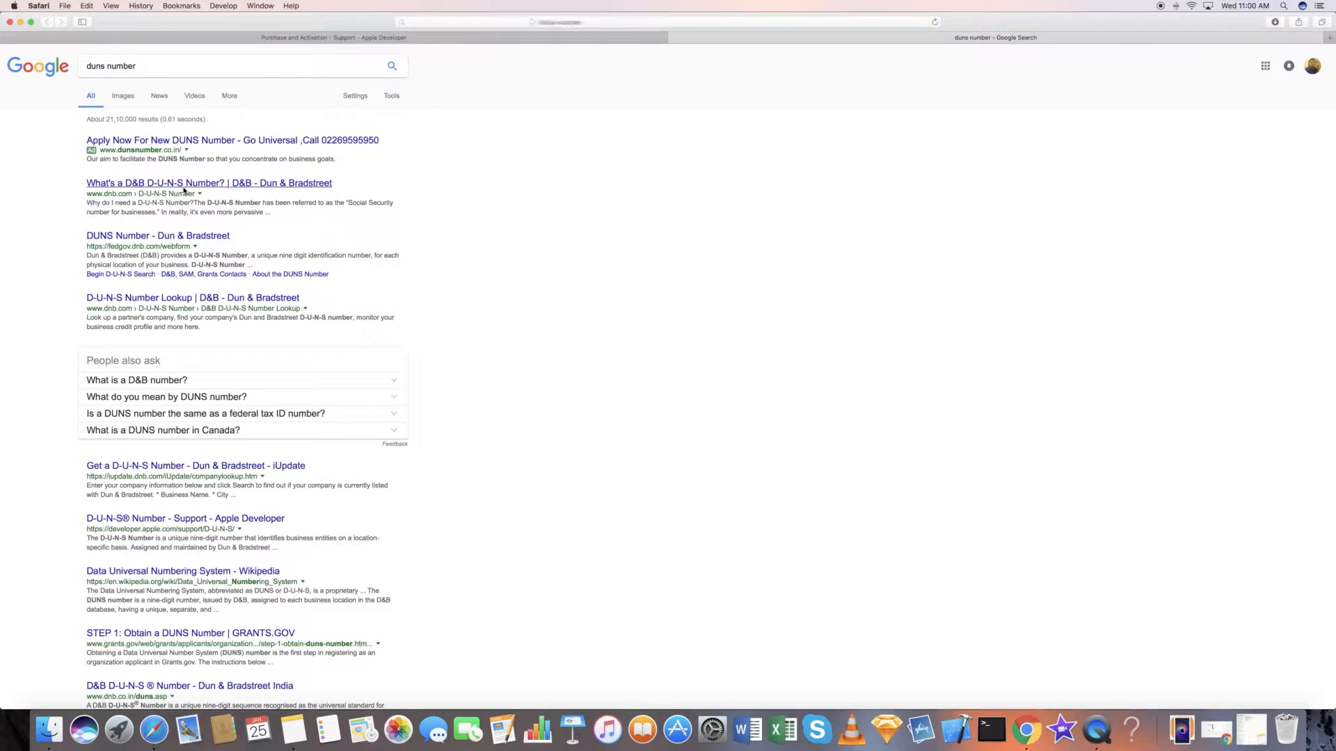
left_click(209, 184)
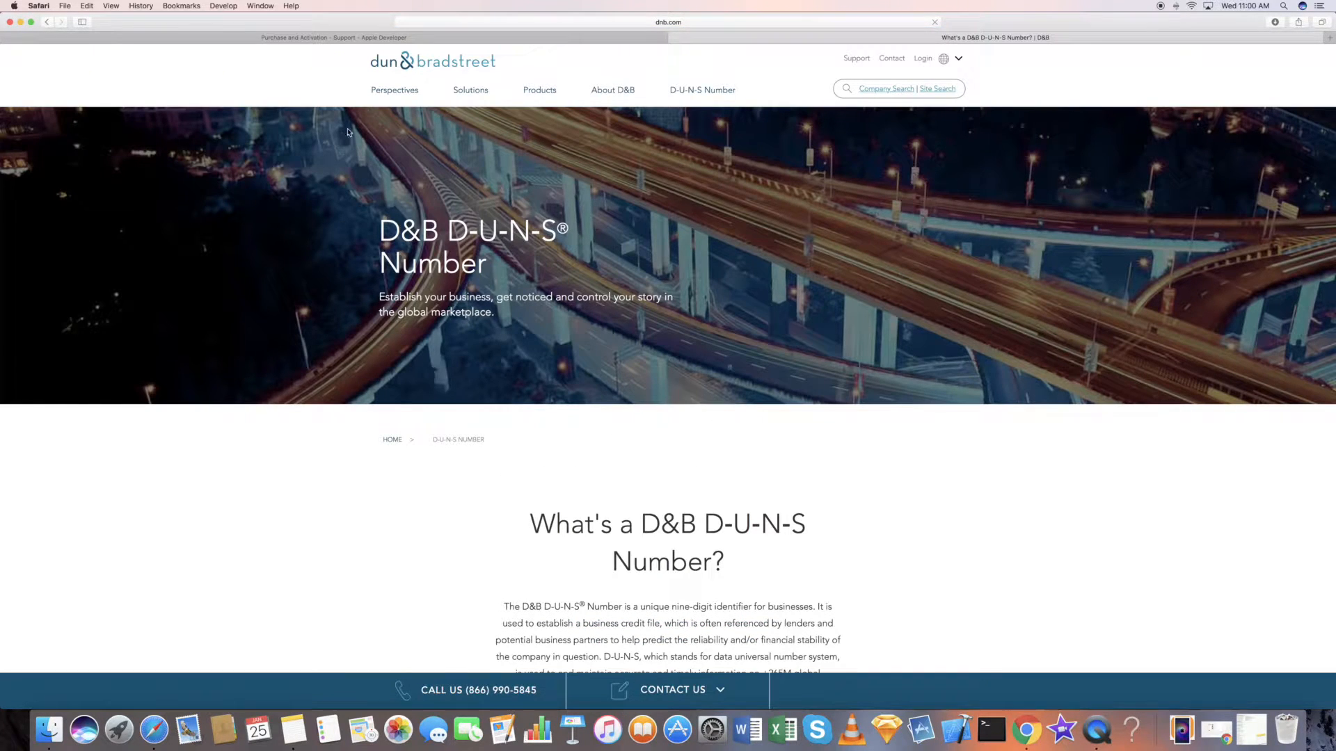
mouse_move(487, 96)
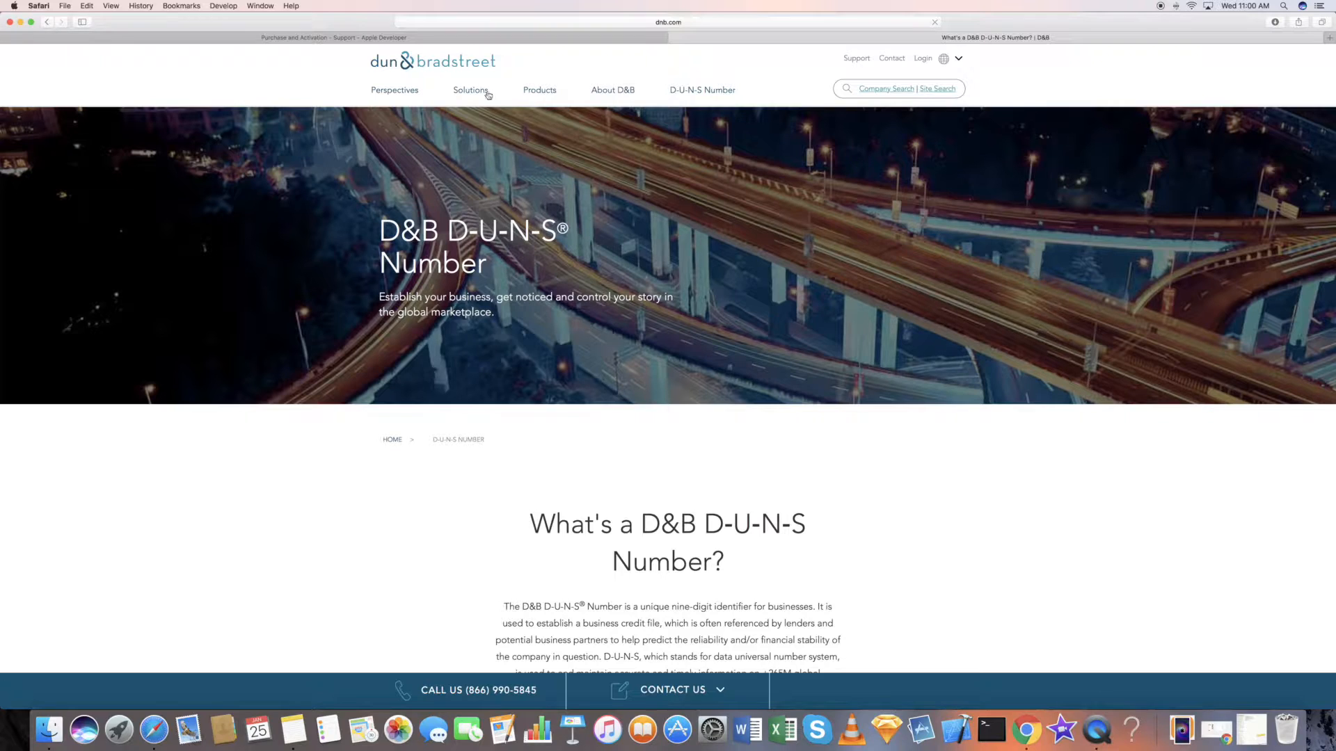
scroll("down", 3)
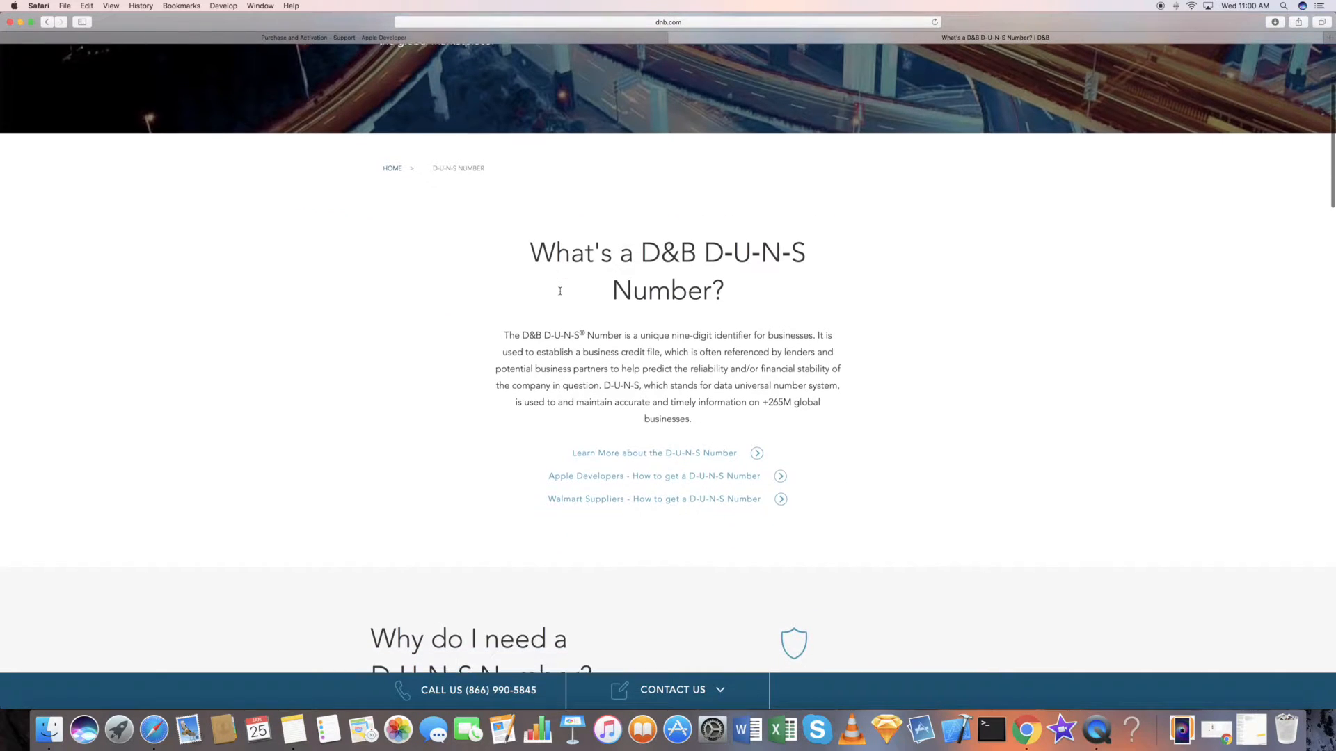
- Open the 'Apple Customers – How do I get a D-U-N-S Number?' article, then dnb.com from it
left_click(654, 476)
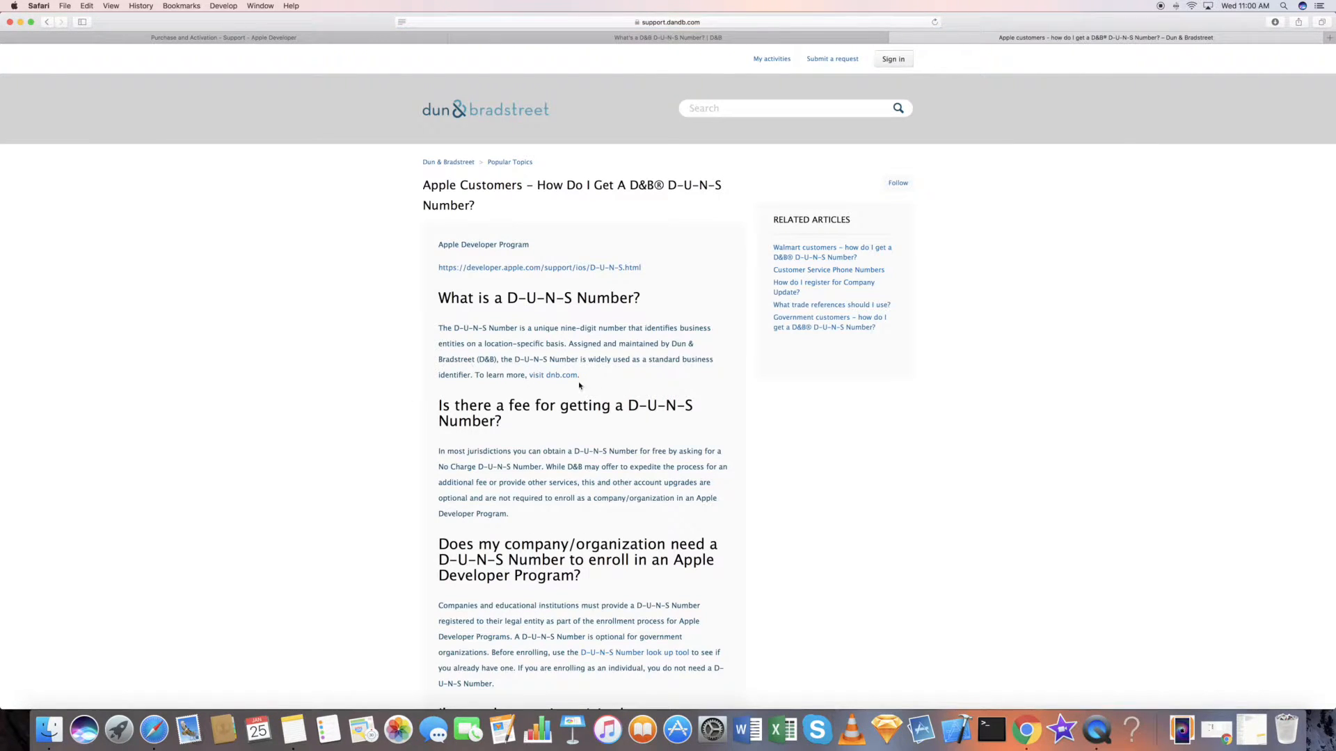
left_click(553, 374)
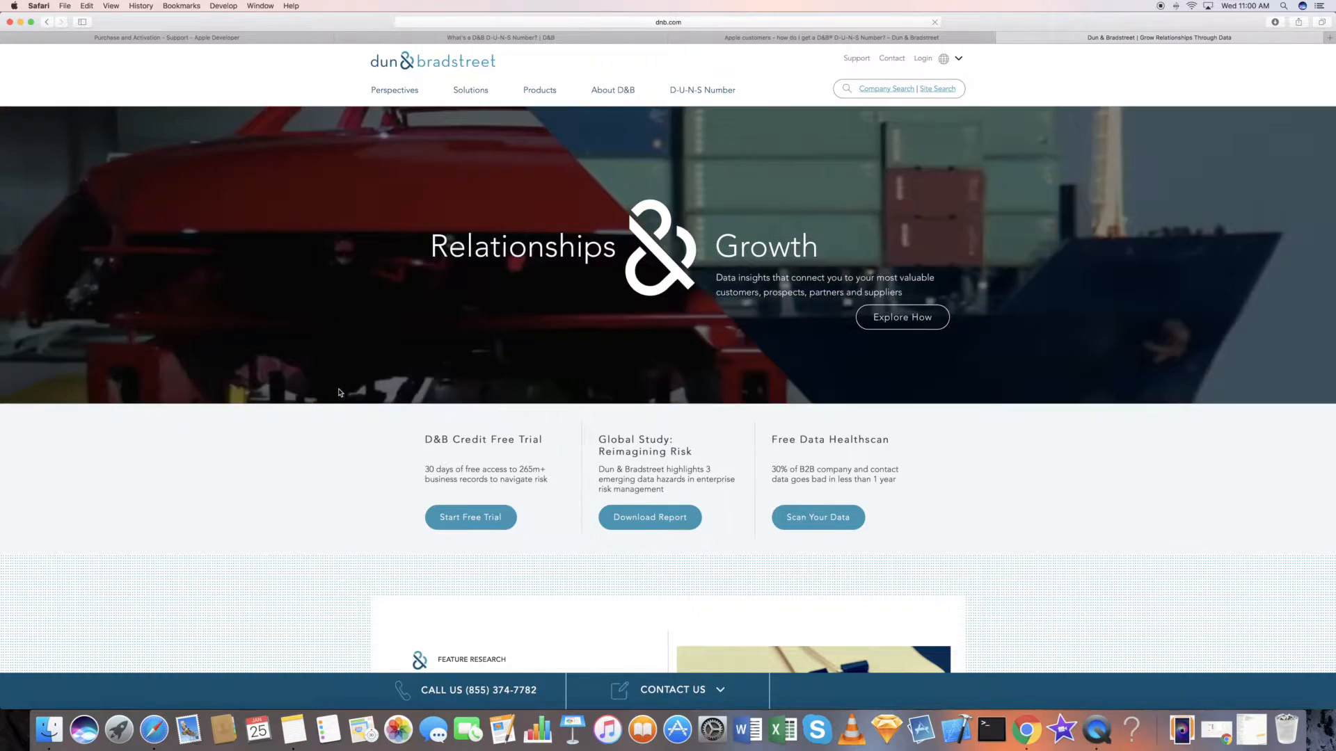
scroll("down", 3)
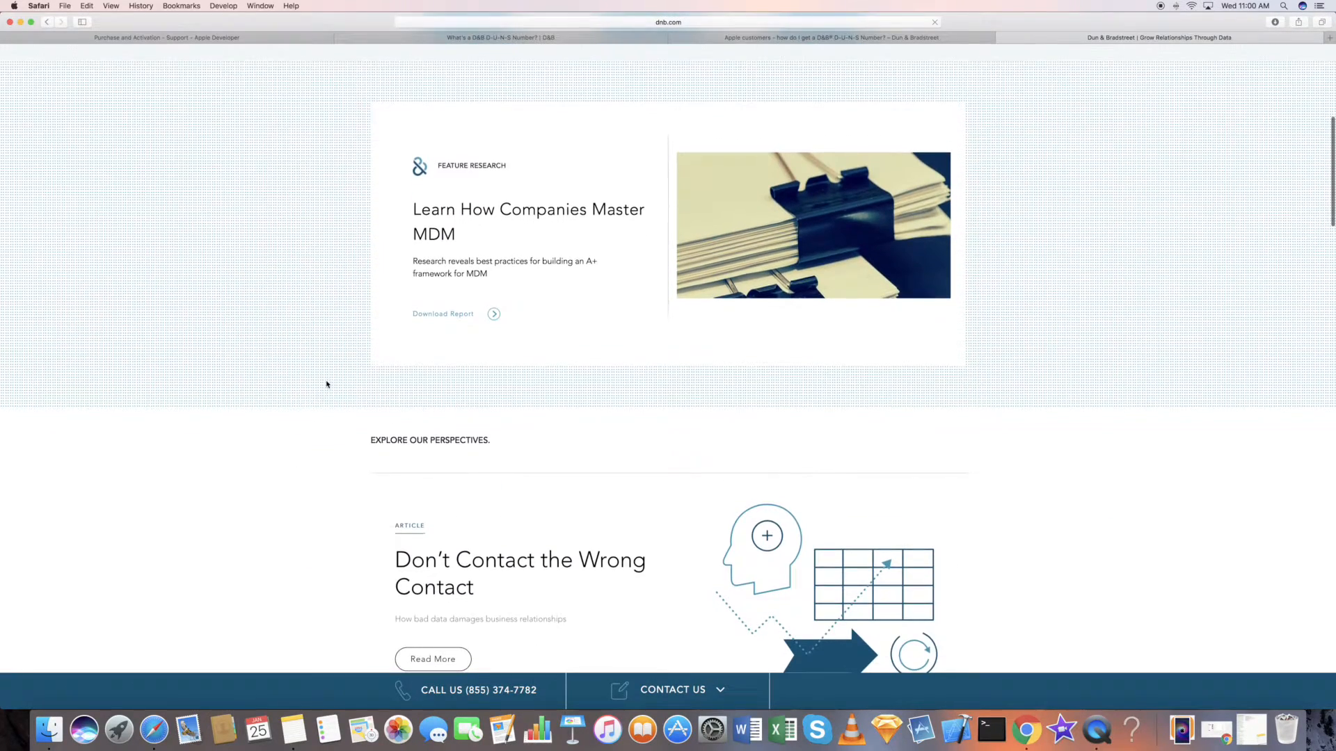
scroll("down", 3)
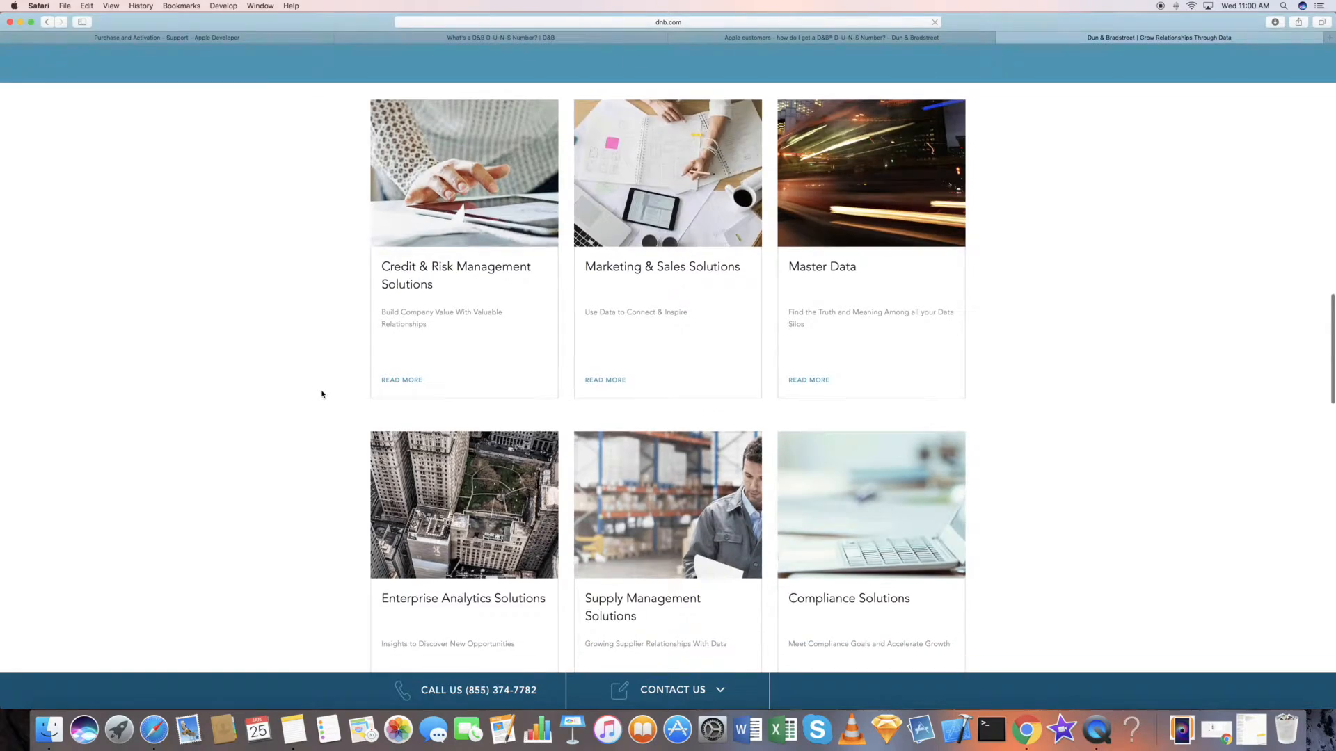
scroll("down", 3)
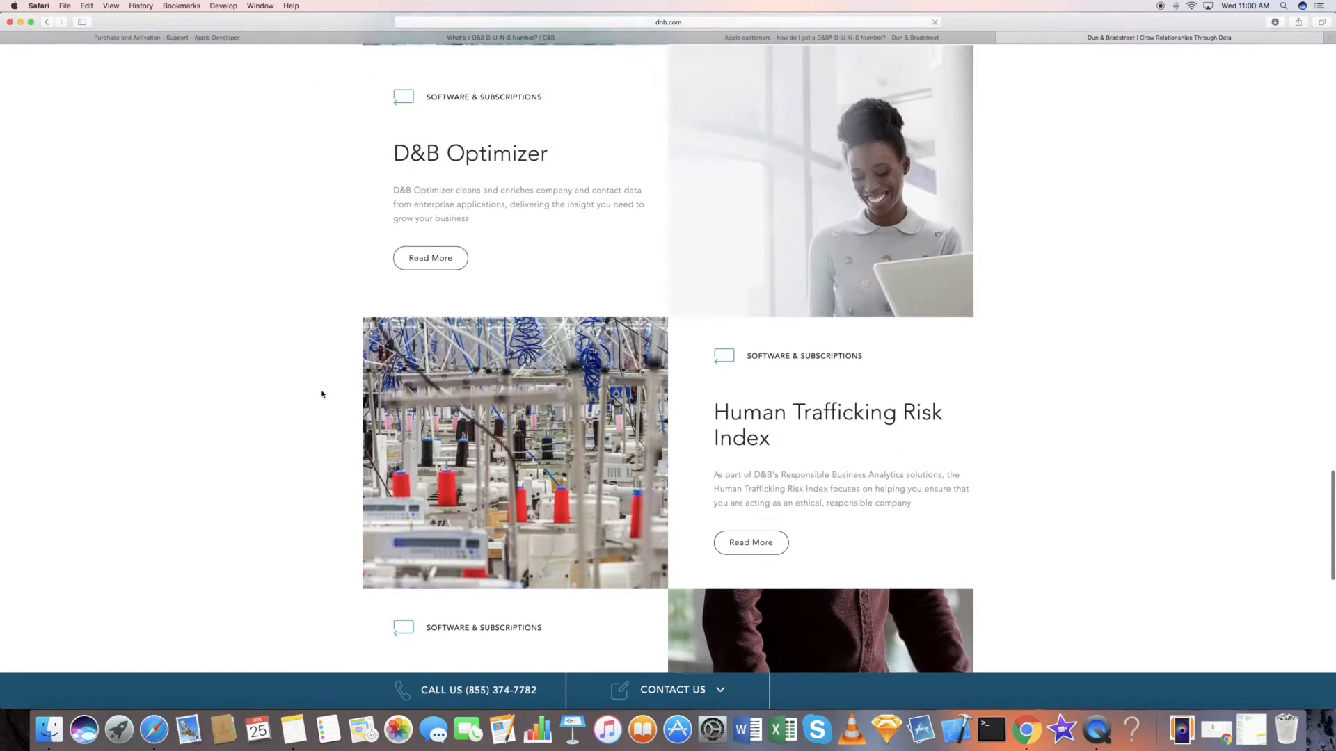
scroll("up", 3)
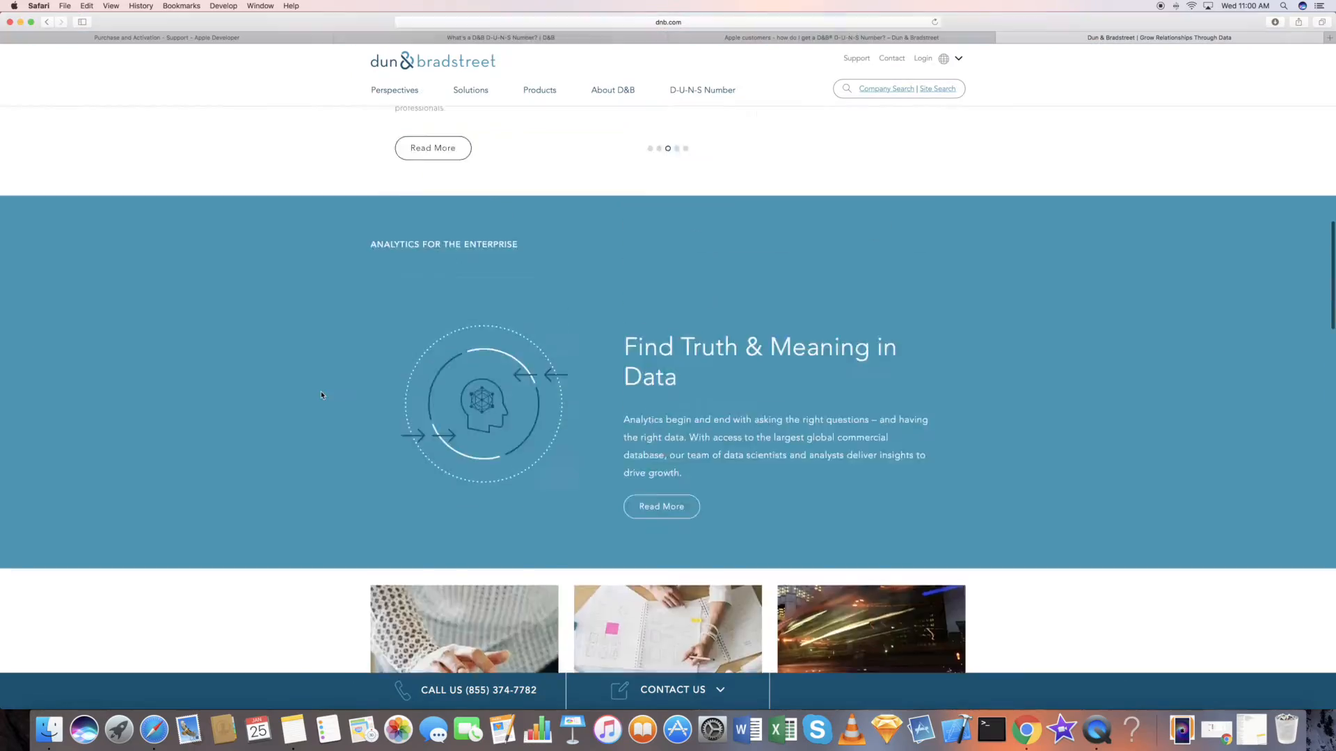
scroll("up", 3)
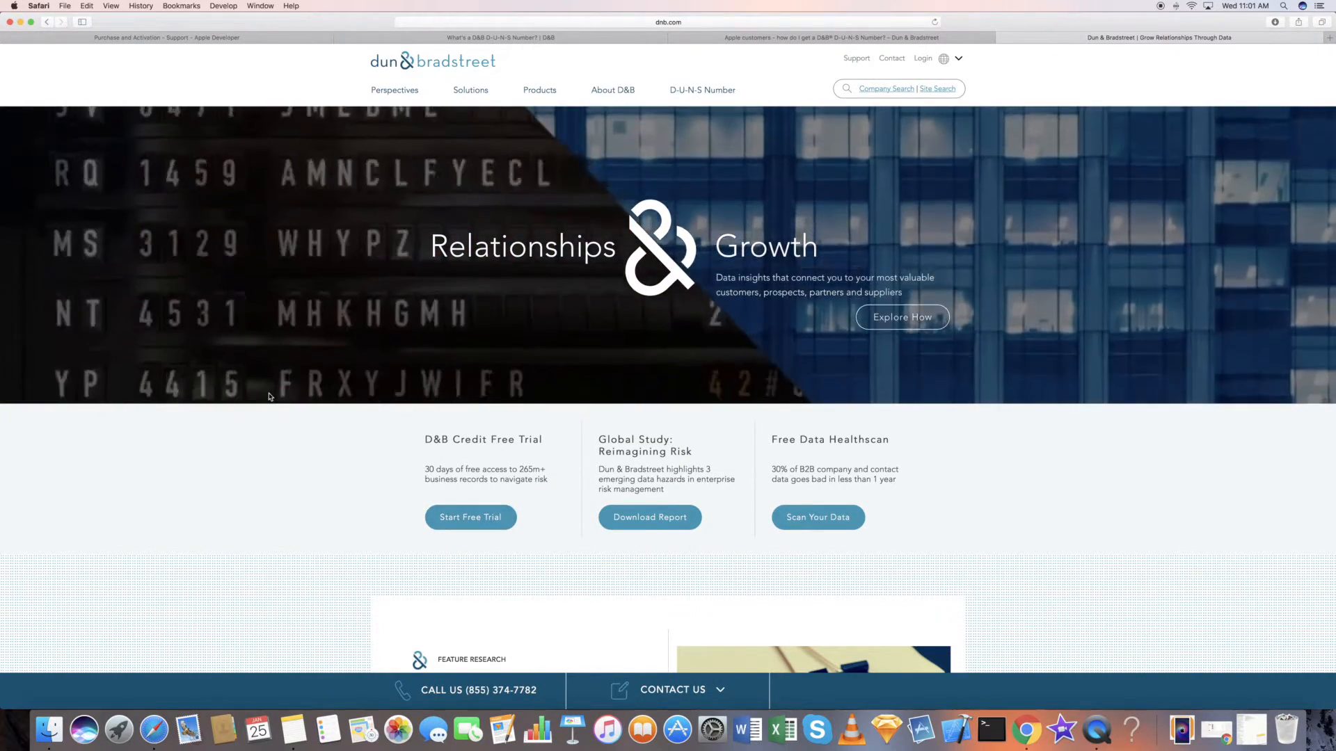
scroll("down", 3)
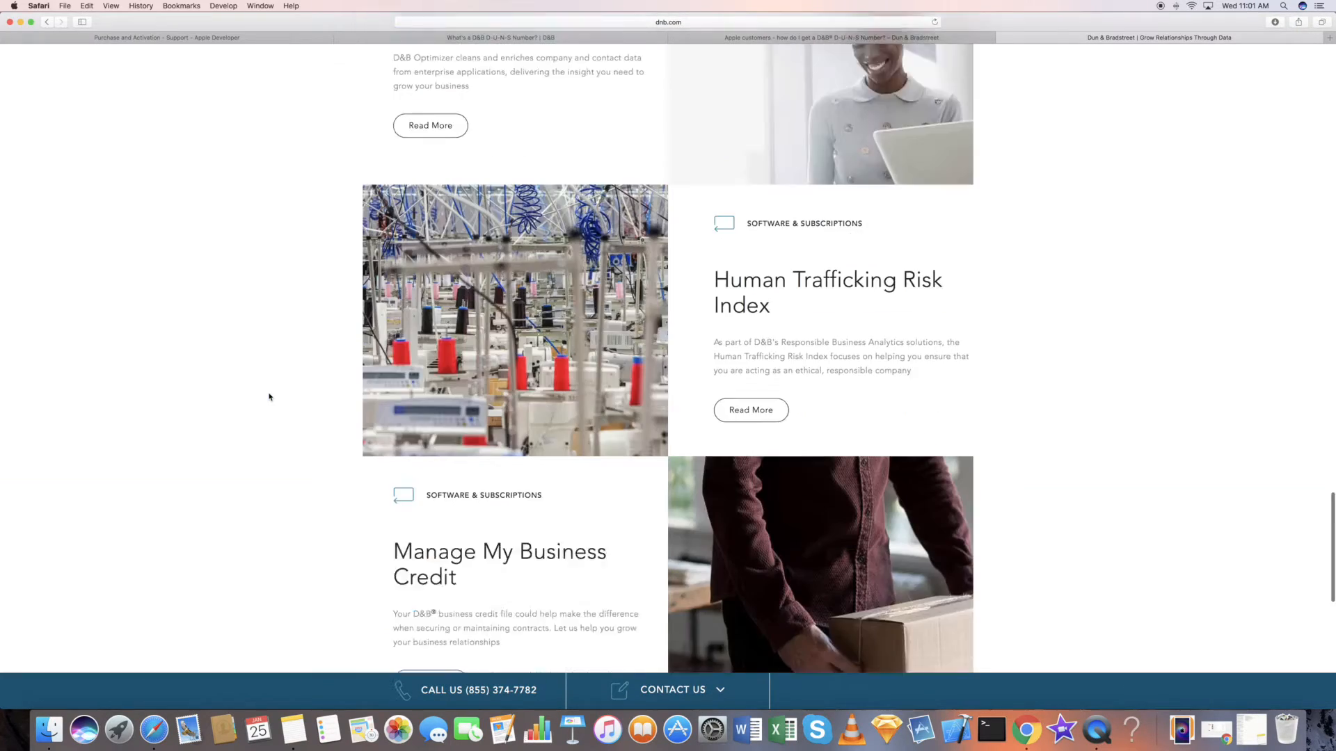
scroll("down", 3)
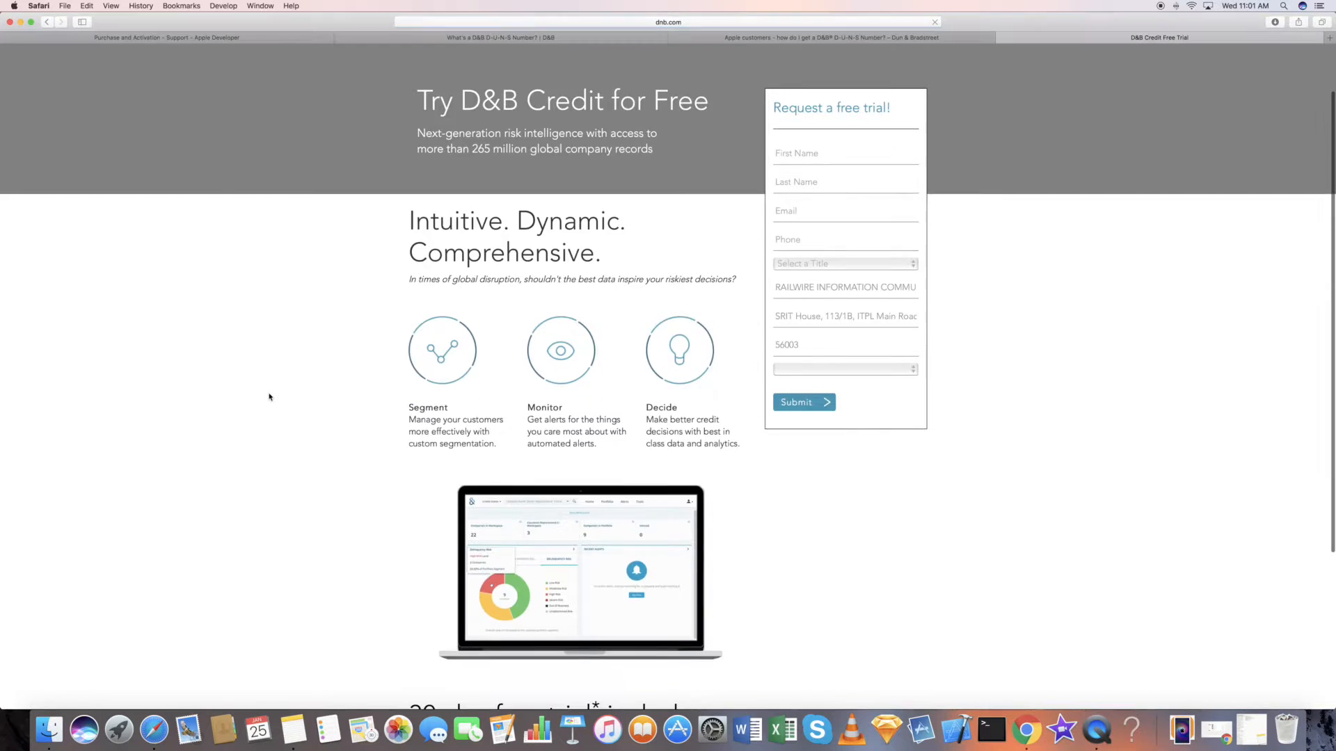
scroll("down", 3)
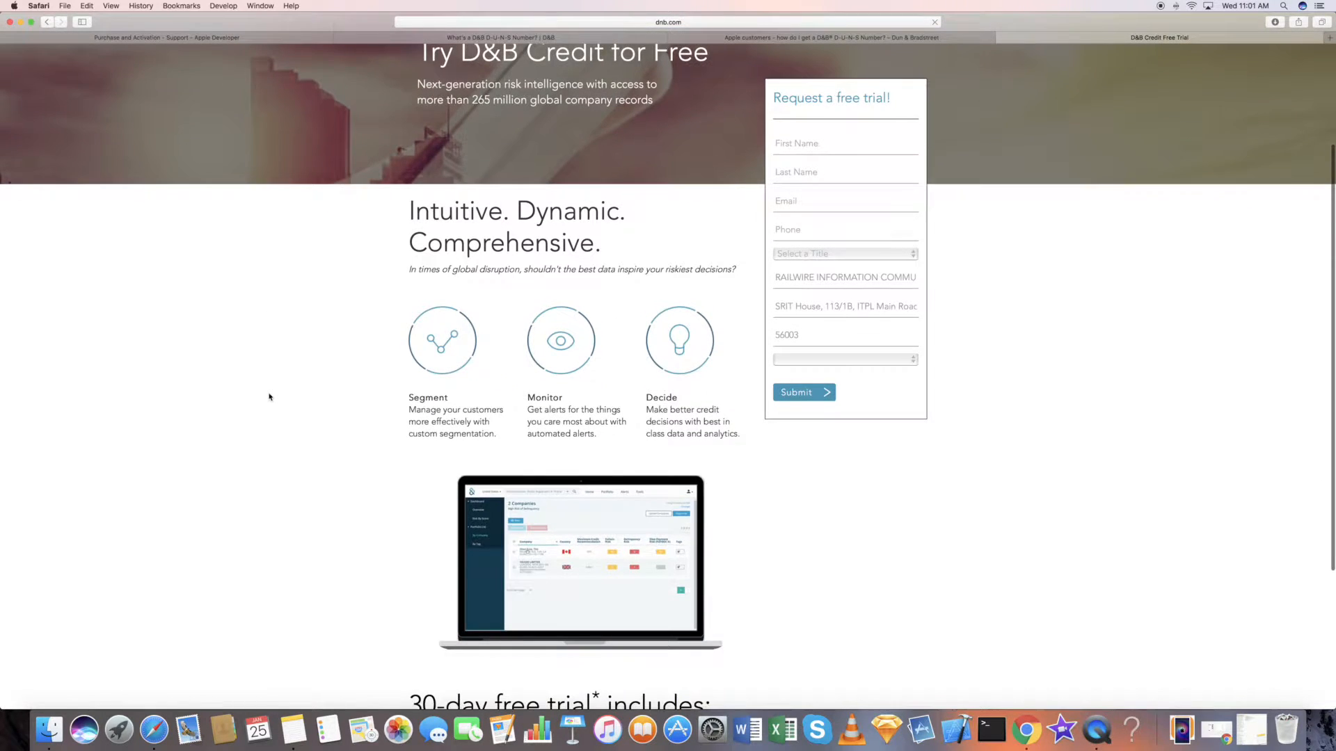
scroll("down", 3)
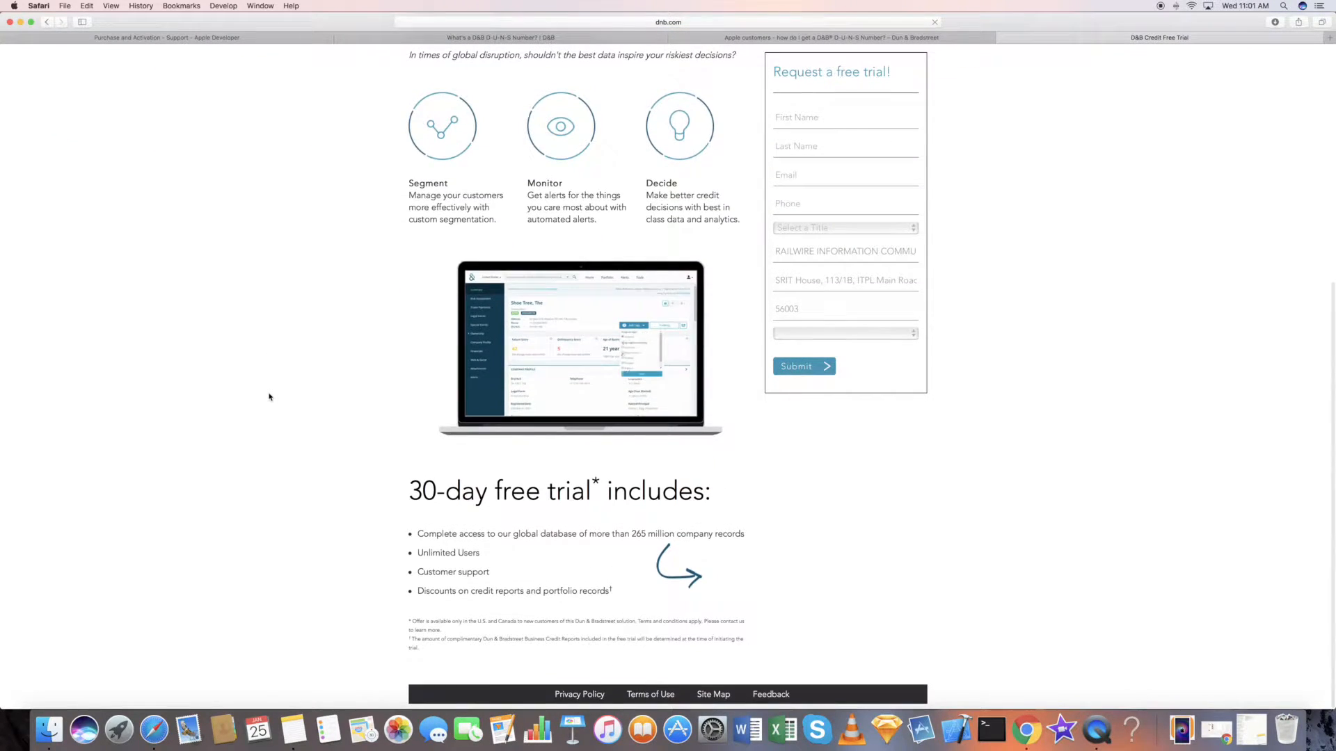
scroll("up", 3)
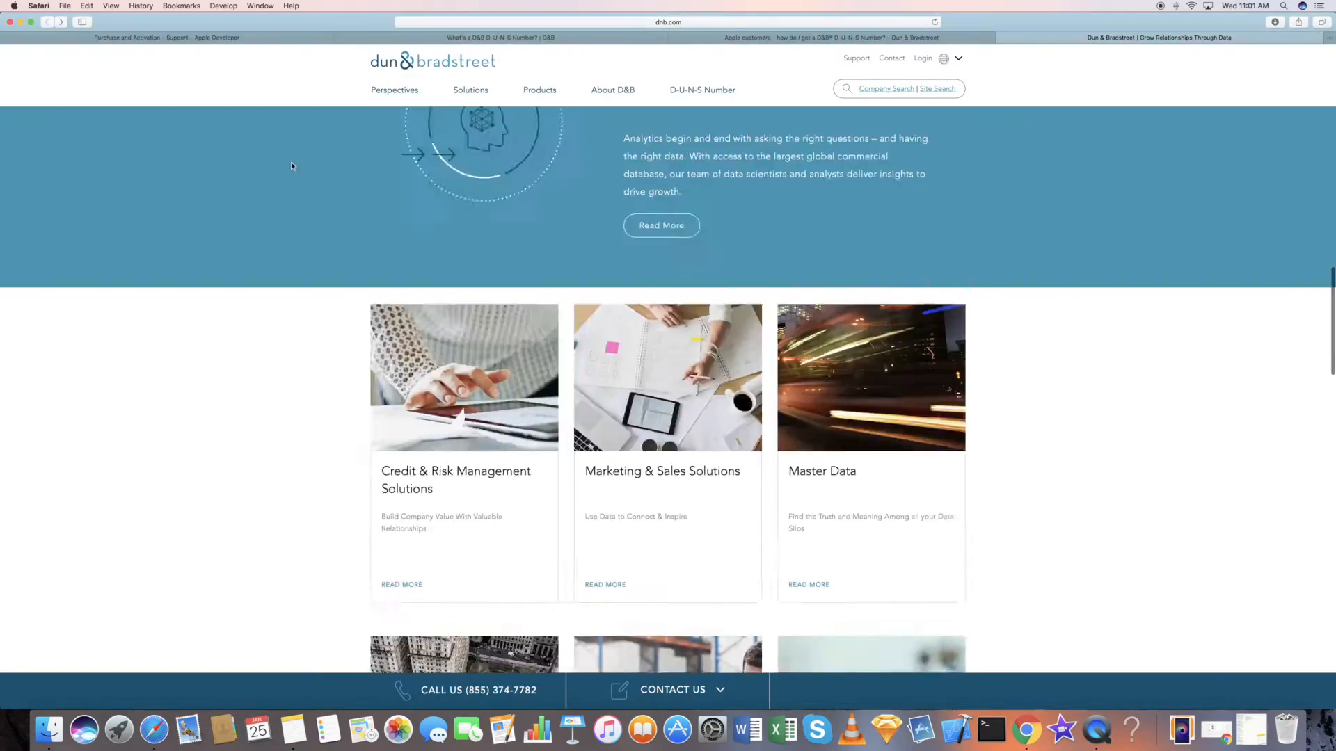
- Browse the Perspectives and Products menus and choose 'Get a D&B D-U-N-S Number'
left_click(470, 89)
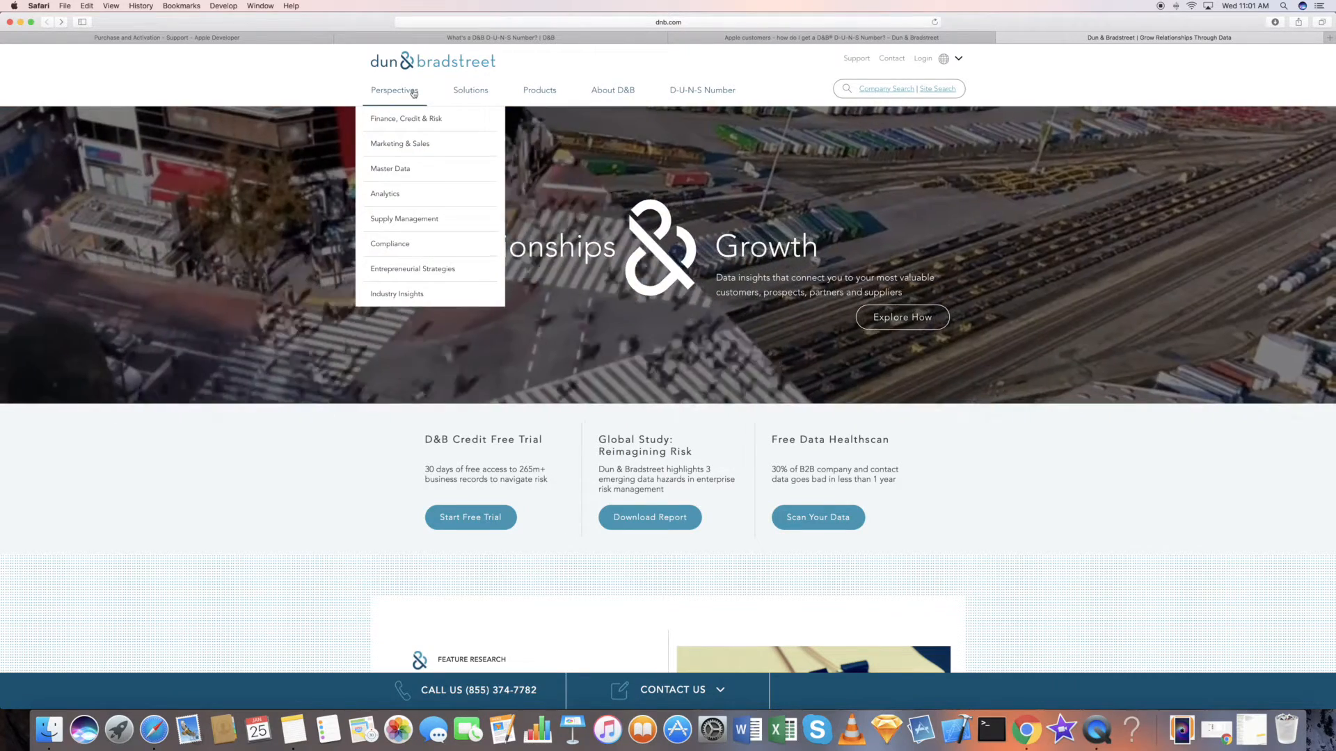
left_click(540, 89)
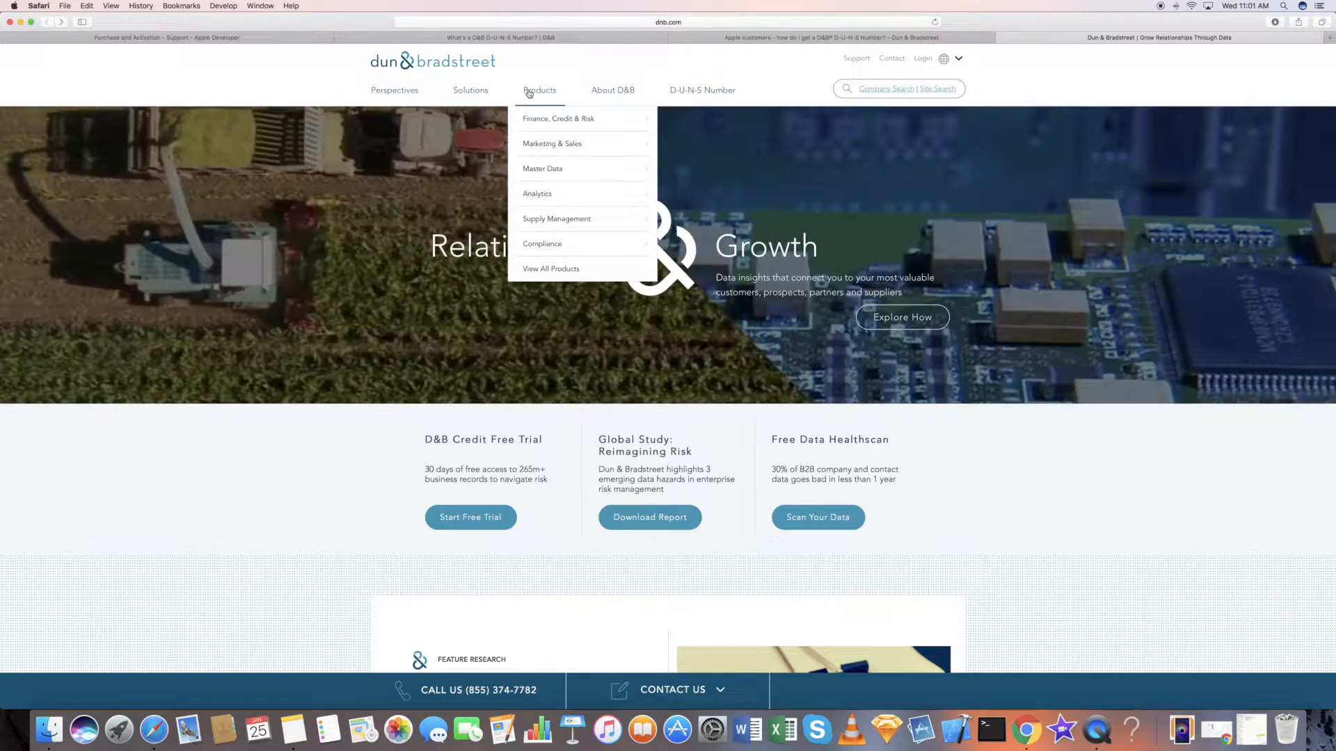
mouse_move(542, 168)
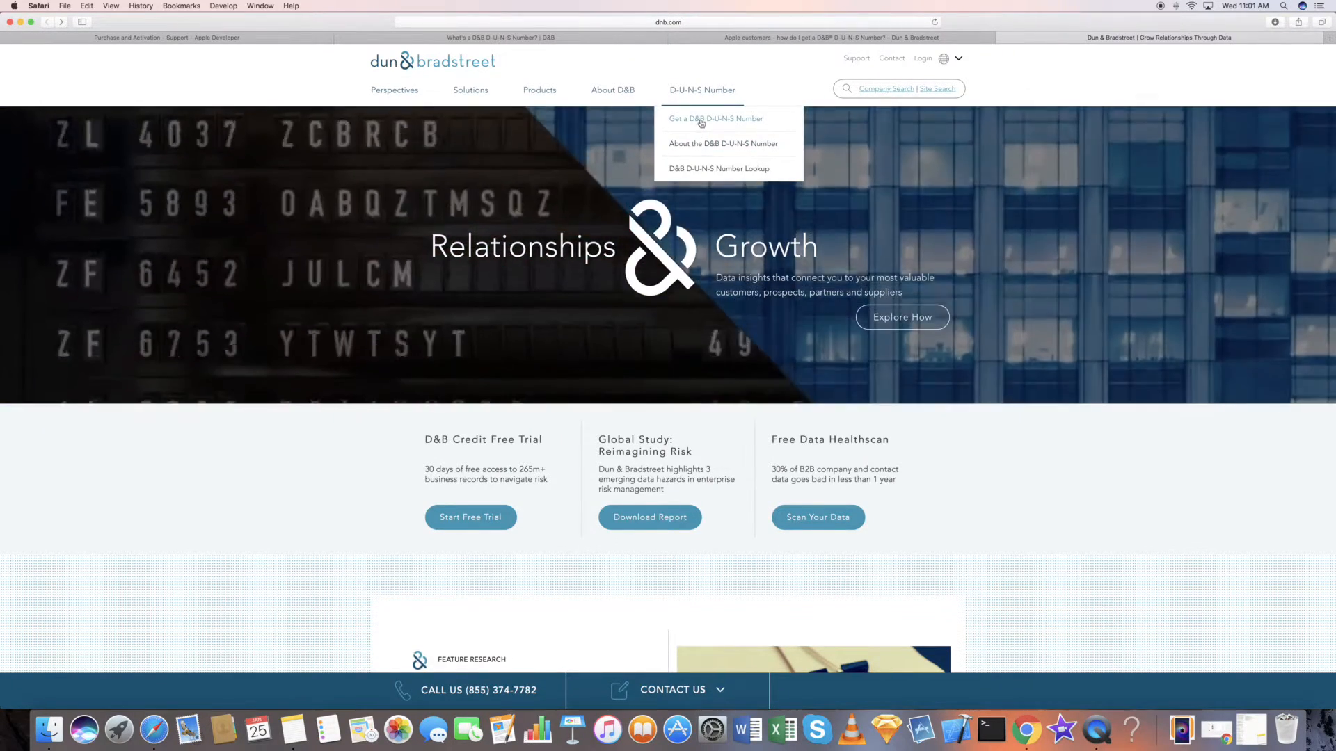
left_click(715, 119)
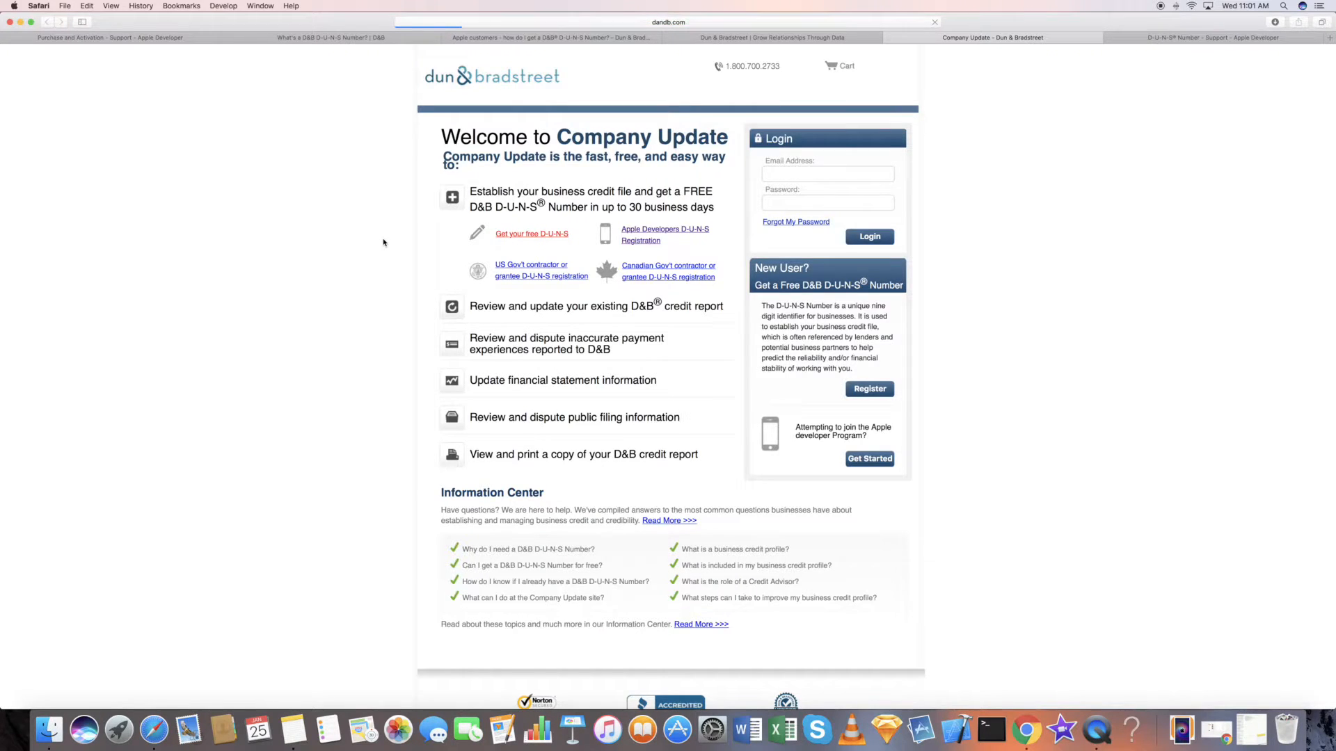
- Start New User registration on the D&B Company Update page
left_click(868, 389)
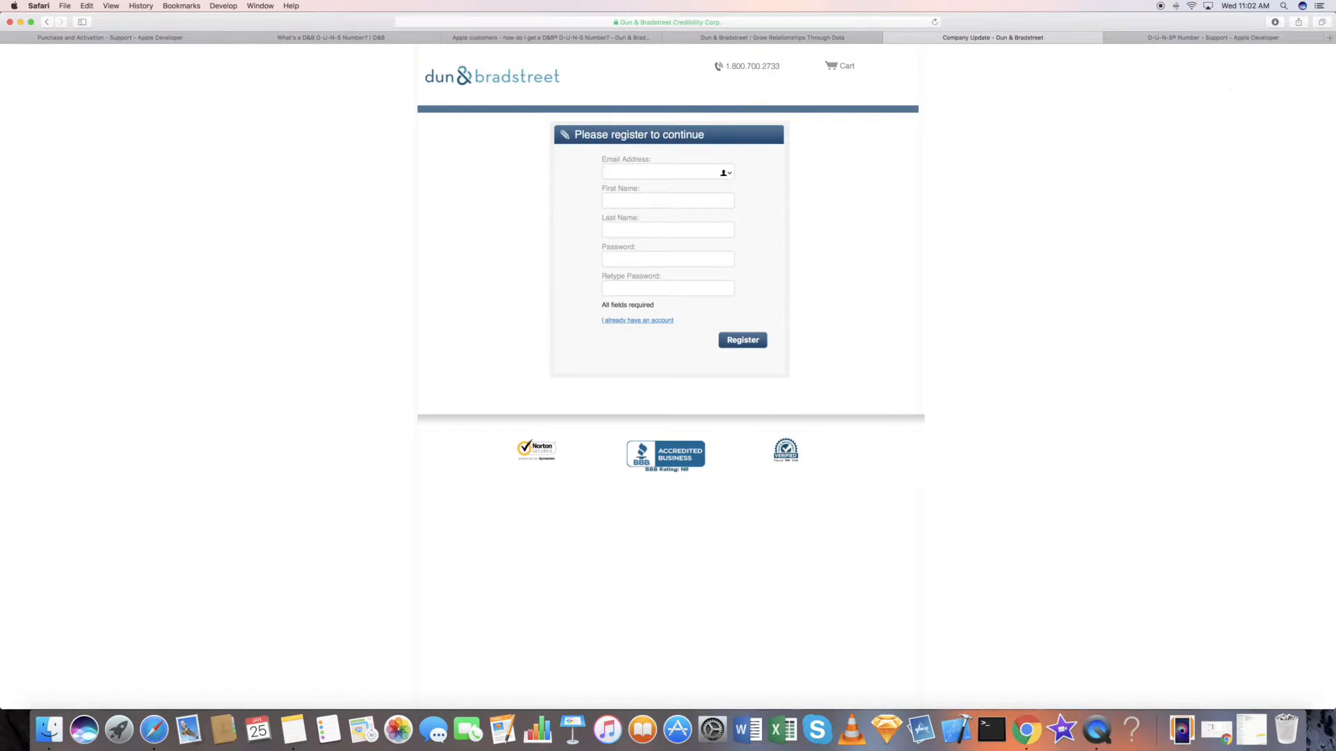
- Reread Apple's D-U-N-S support tab, then revisit the D&B article and explainer tabs
left_click(1211, 36)
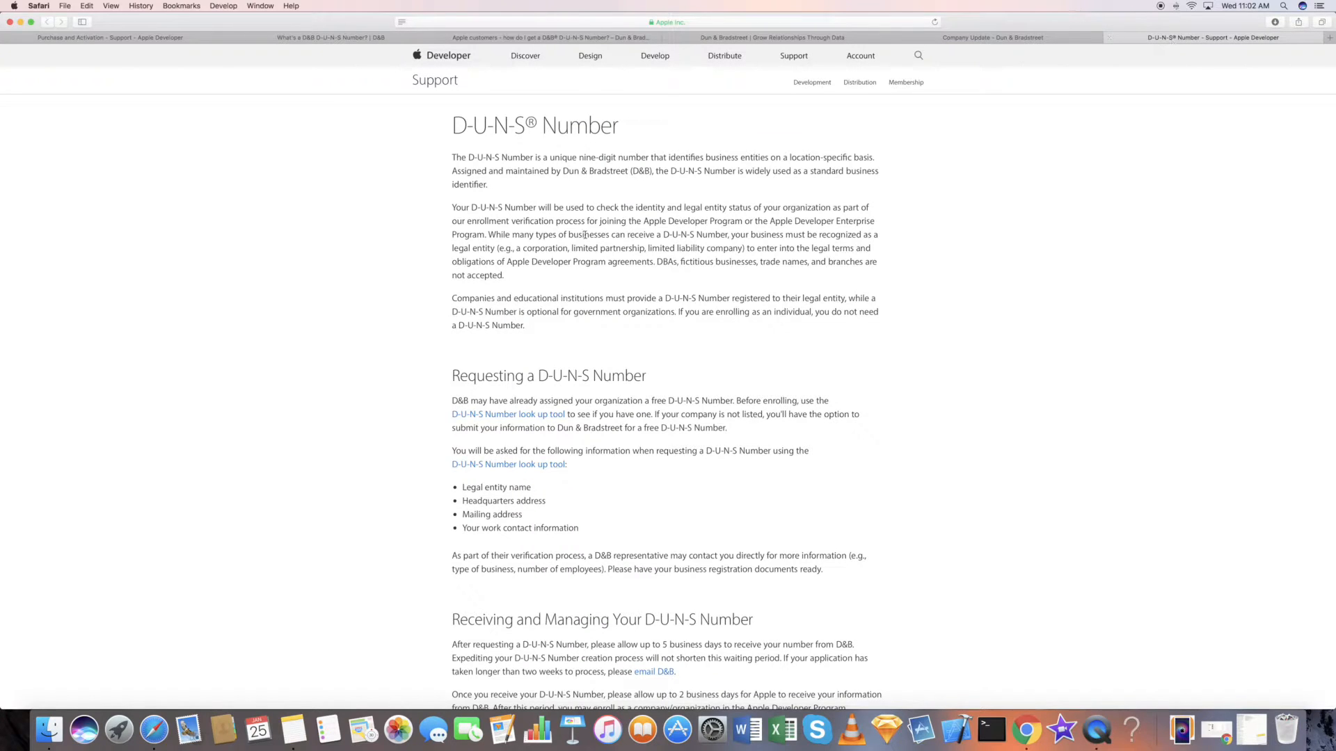
scroll("down", 3)
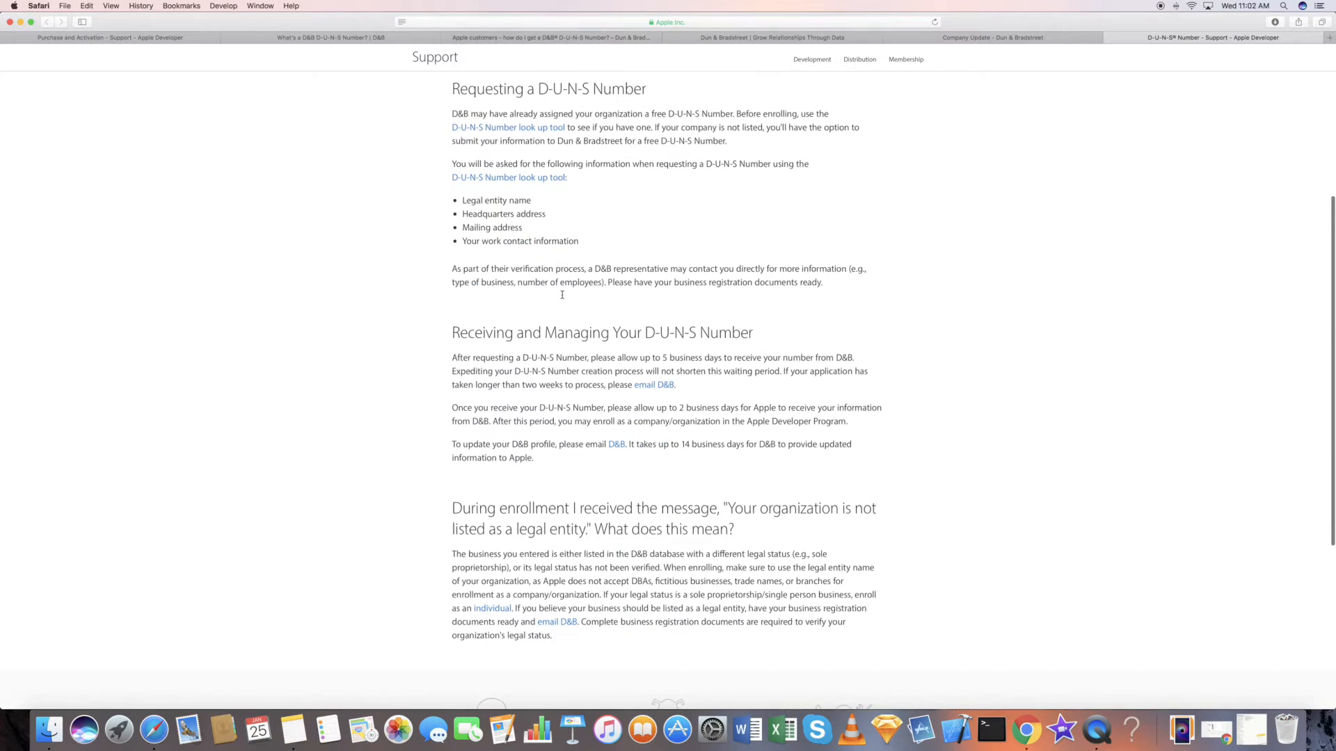
scroll("down", 3)
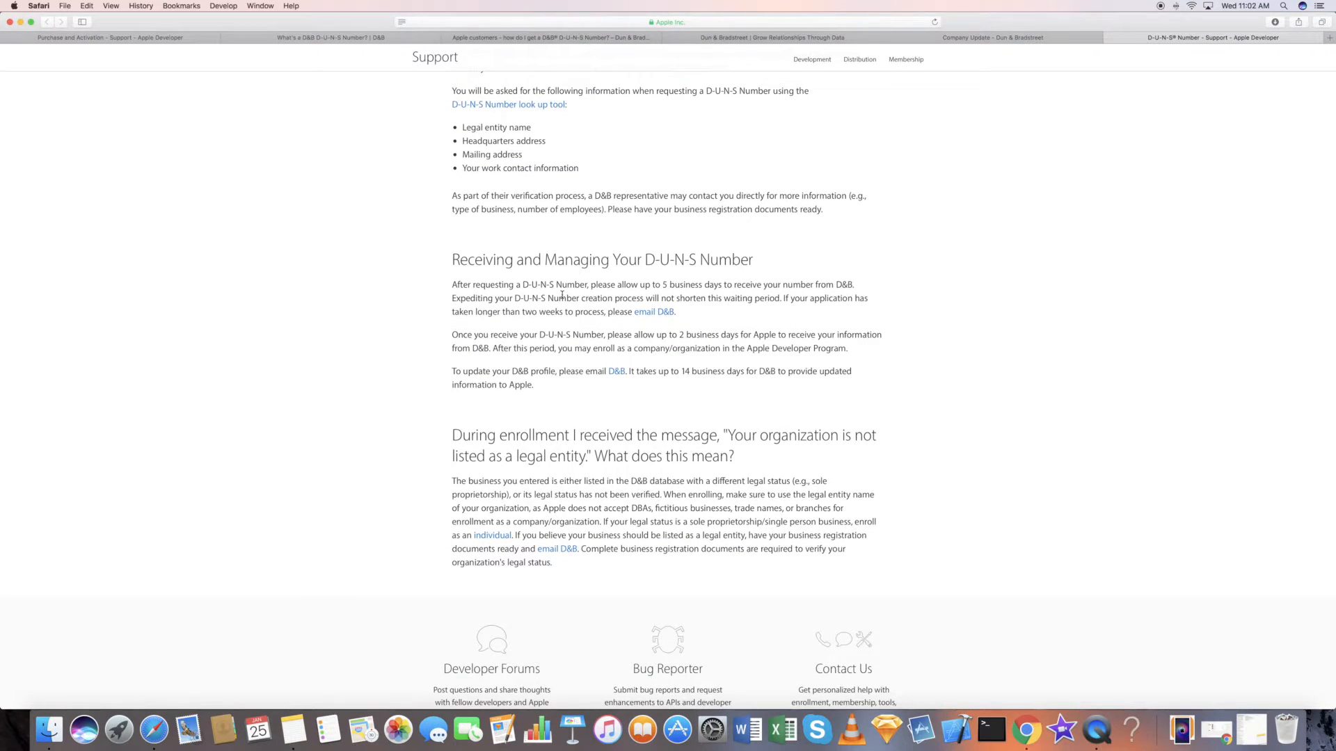
scroll("up", 3)
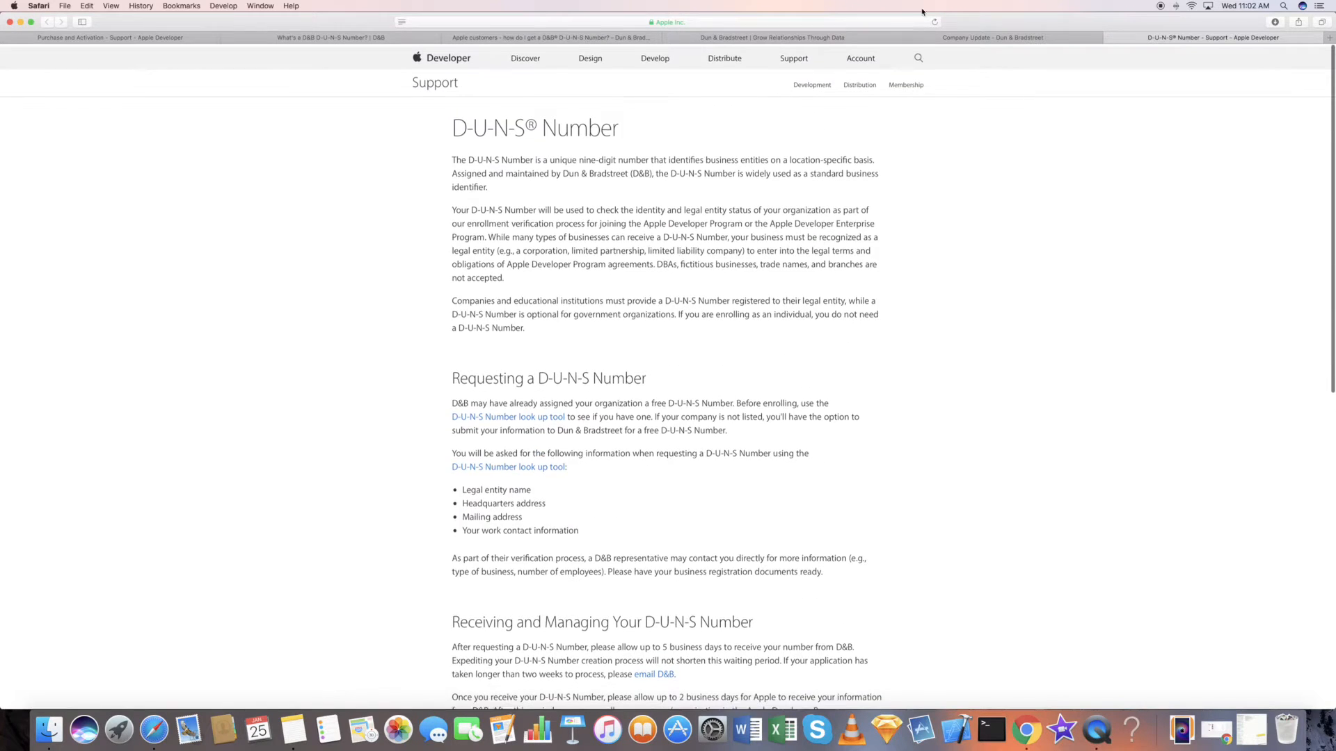
left_click(550, 36)
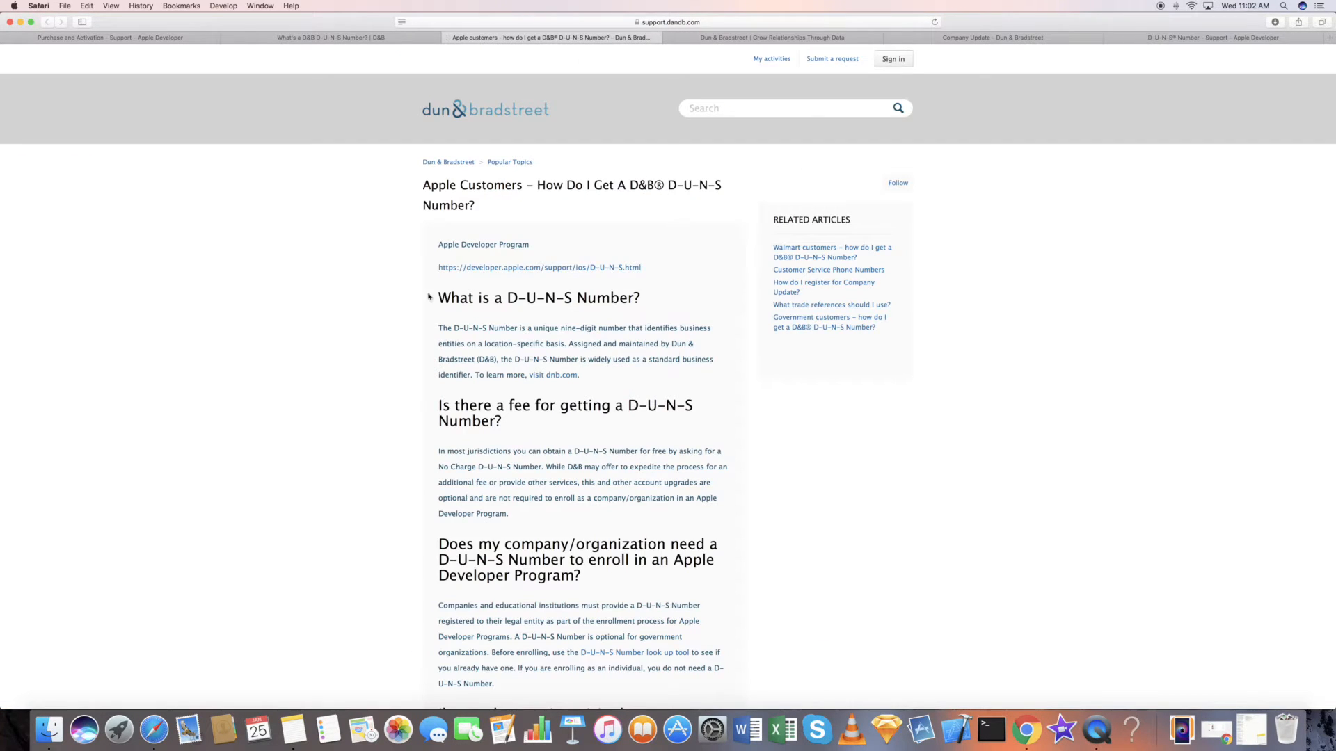
left_click(553, 374)
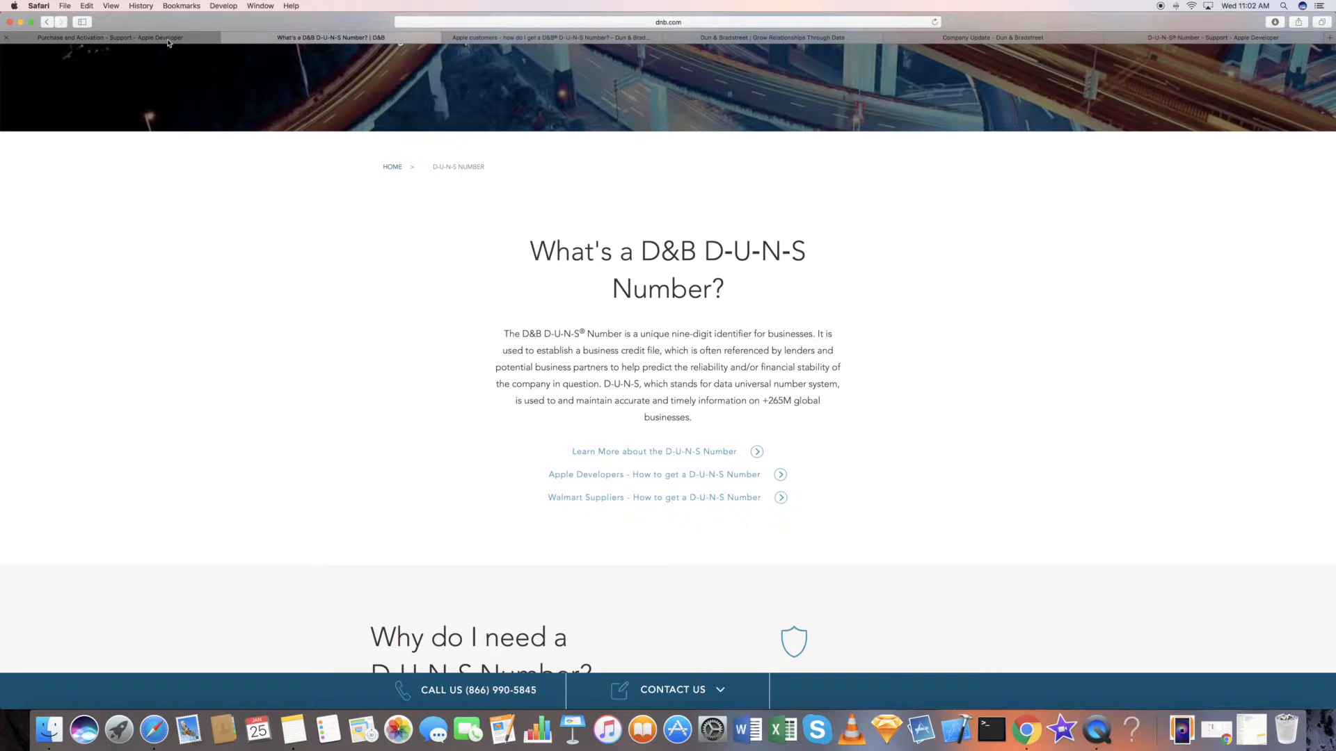
- Read through the Purchase and Activation page down to its enrollment status section
left_click(108, 36)
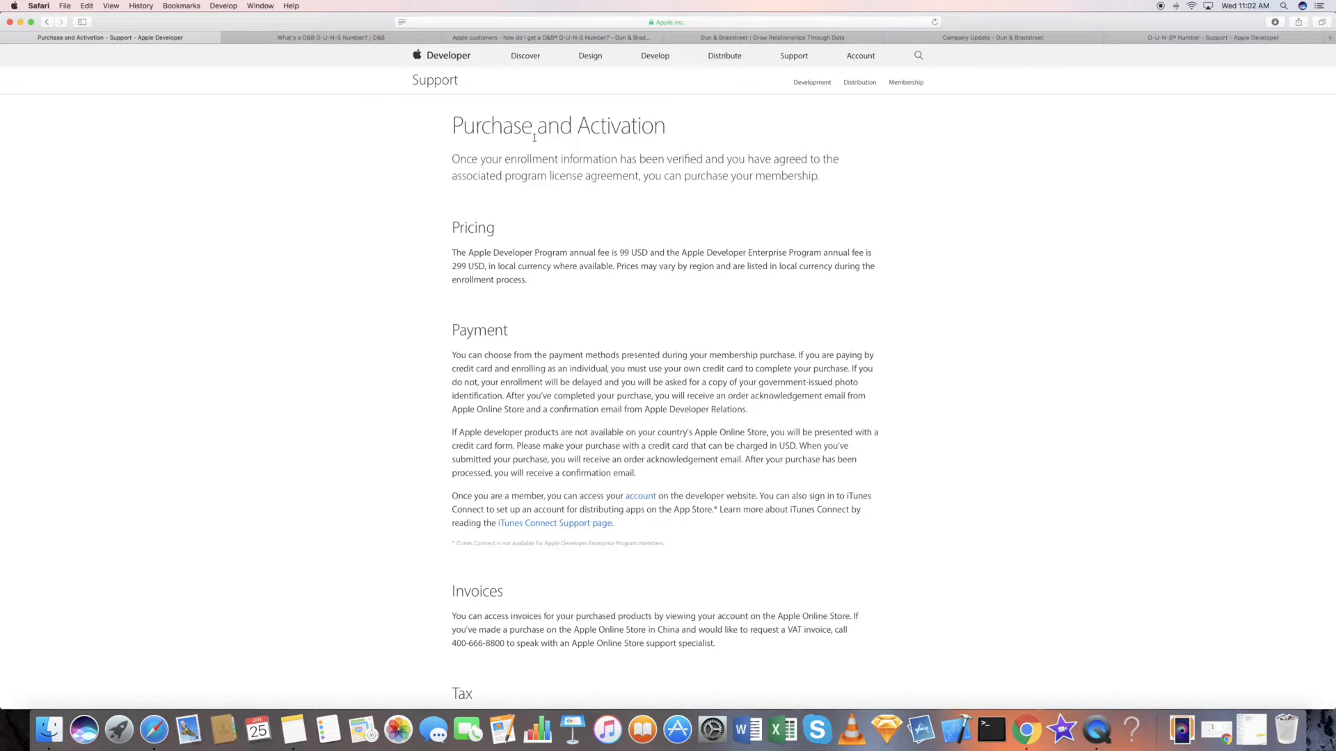
scroll("down", 3)
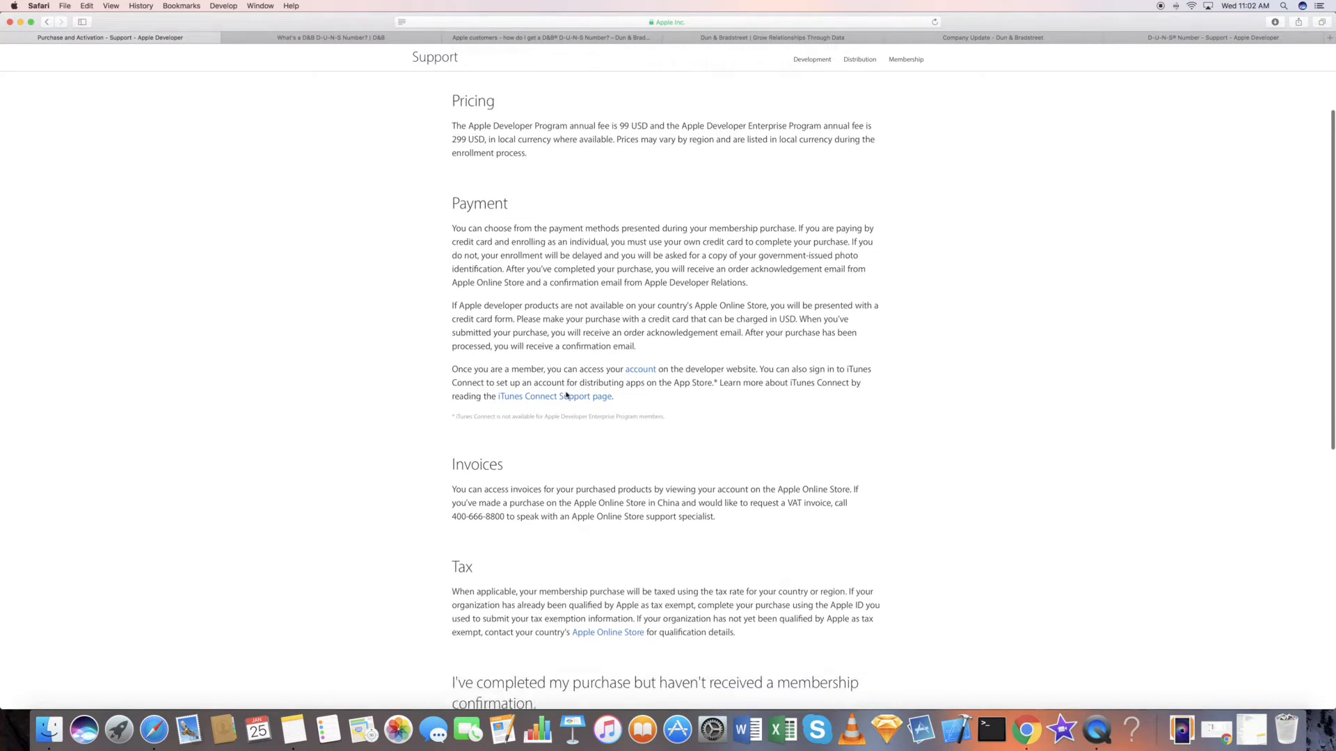
scroll("down", 3)
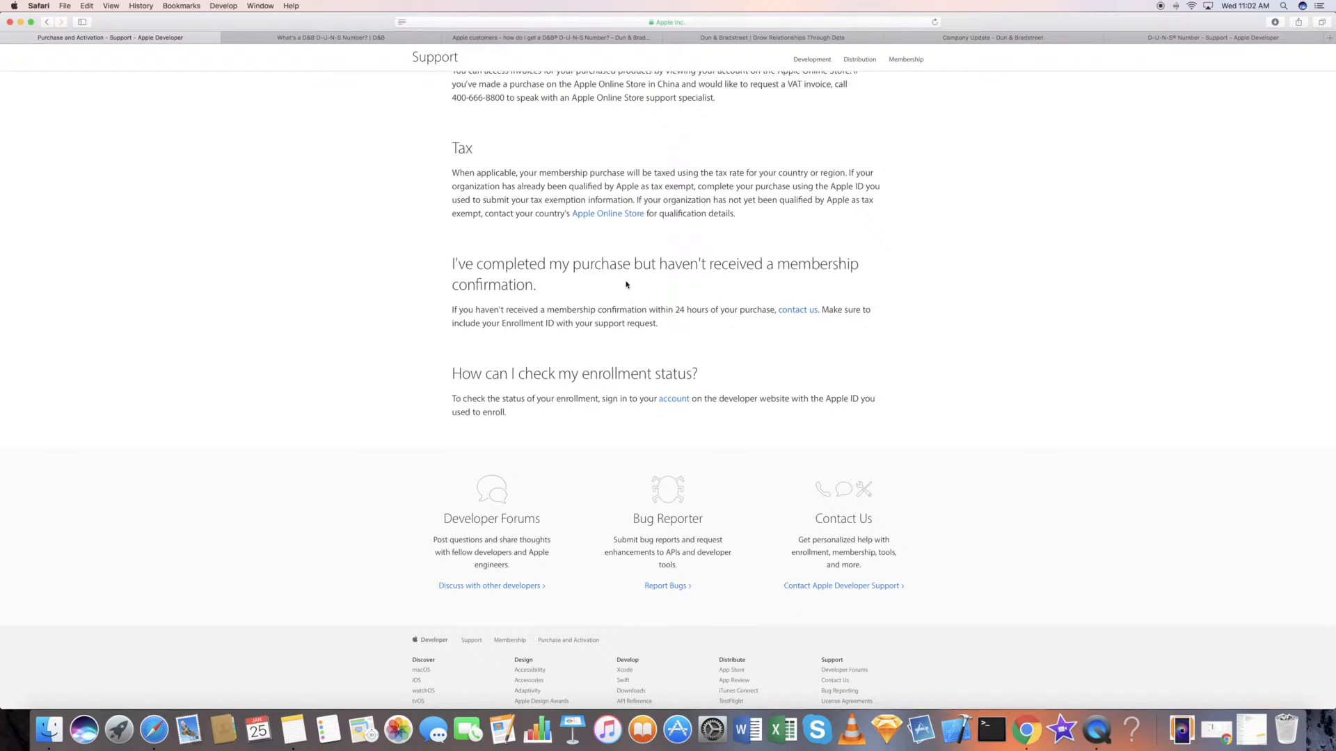
mouse_move(646, 253)
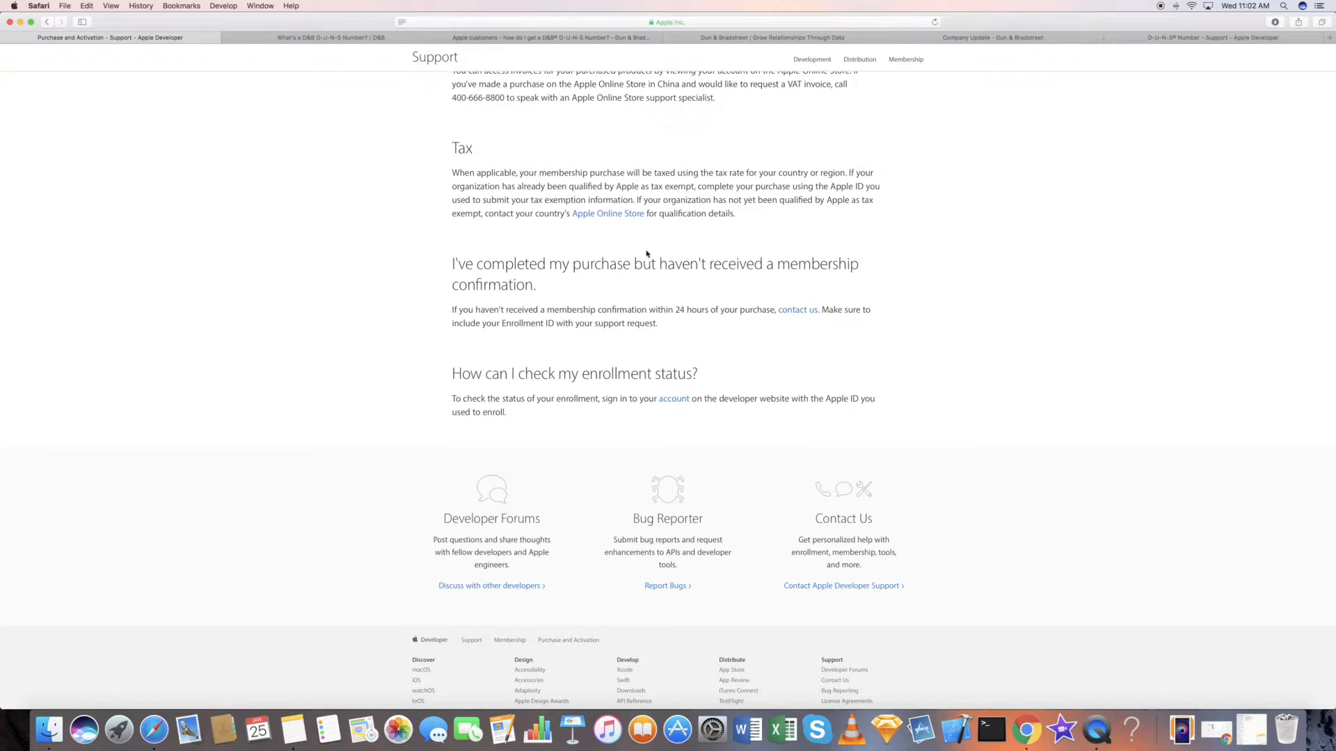
scroll("up", 3)
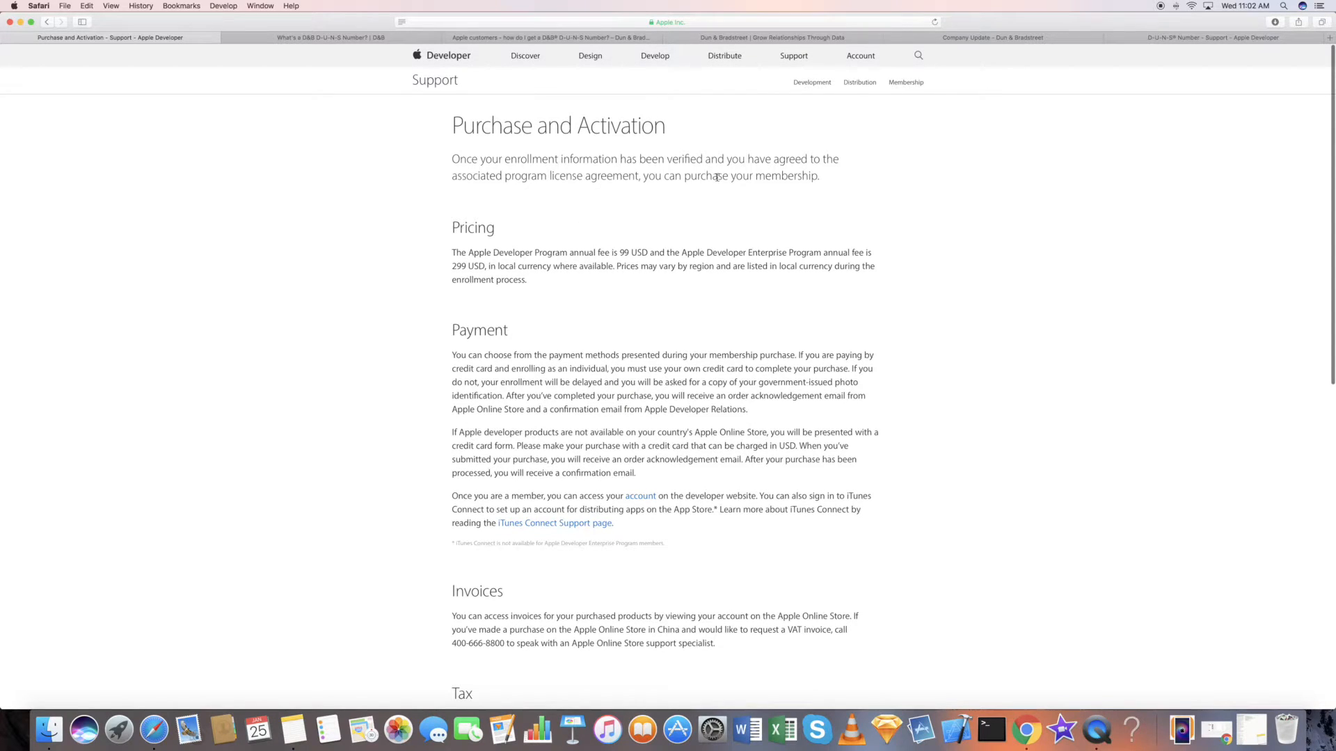
mouse_move(284, 128)
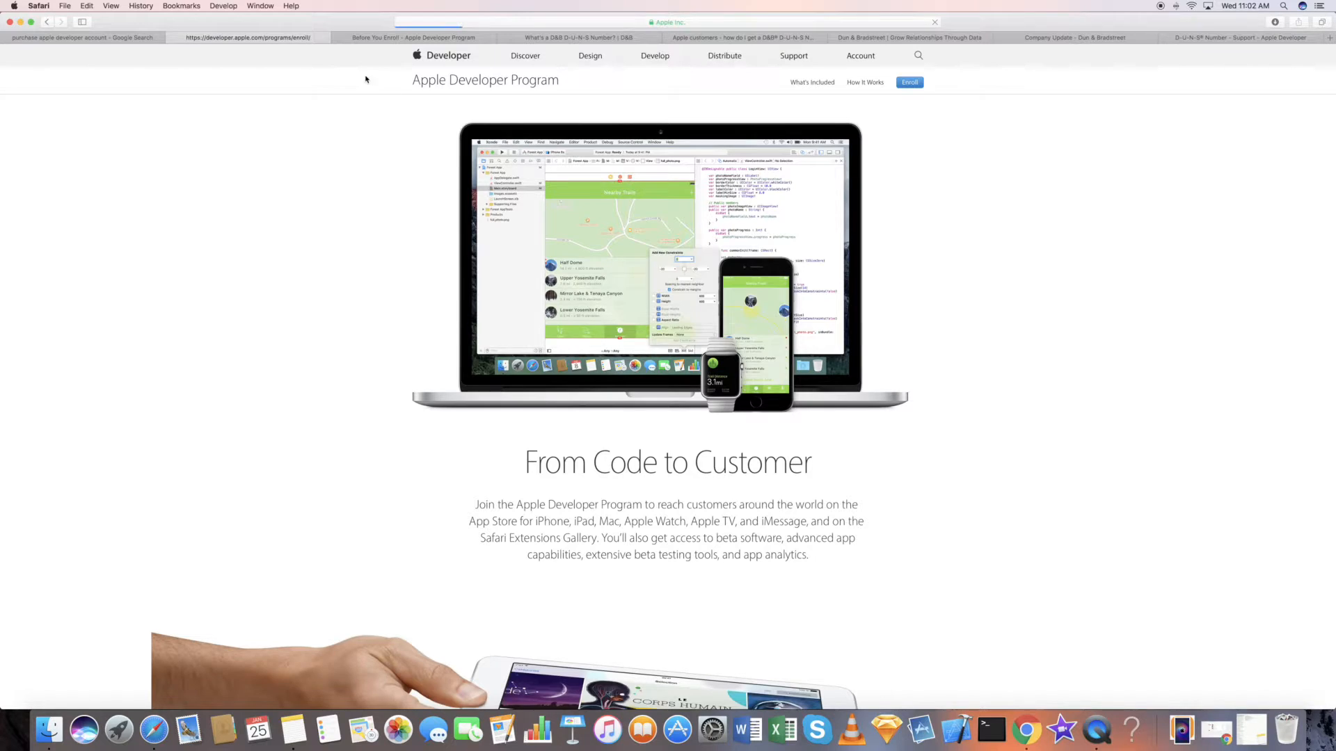
- Review the 'What You Need to Enroll' requirements under Before You Enroll
left_click(909, 82)
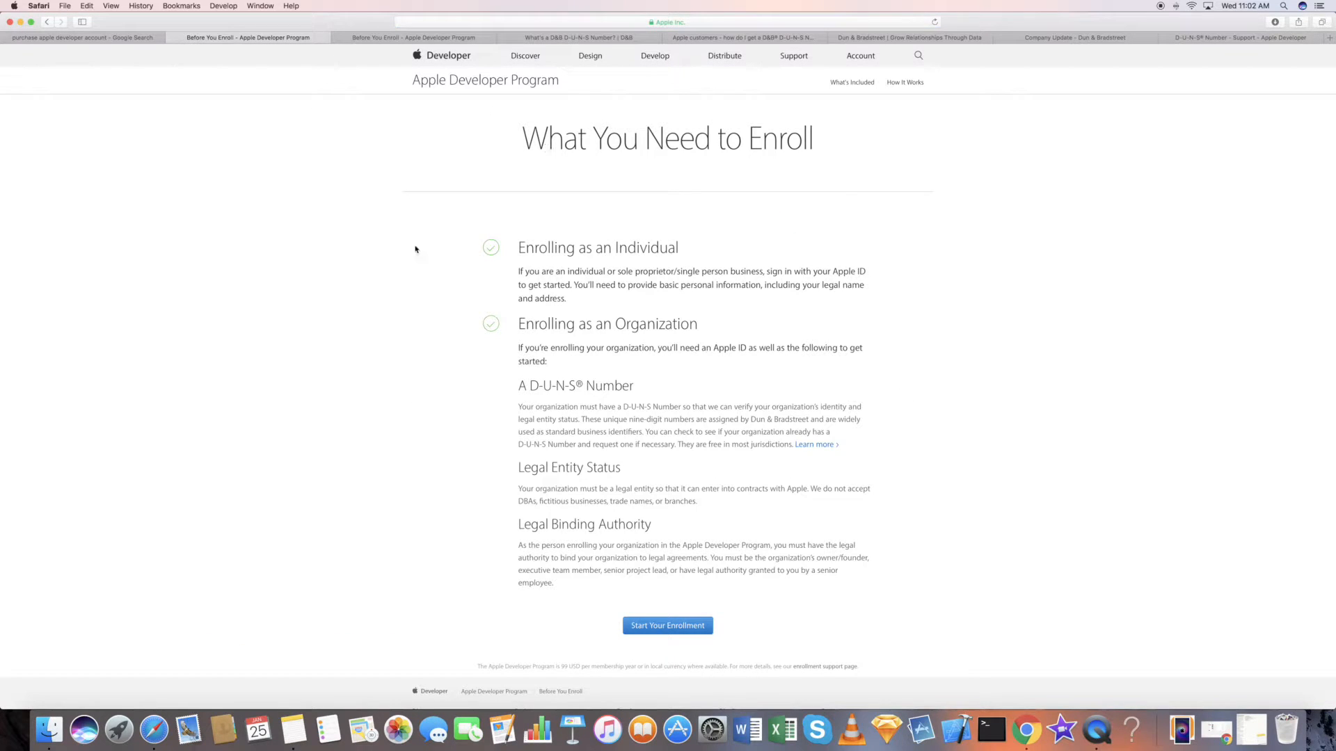
scroll("down", 3)
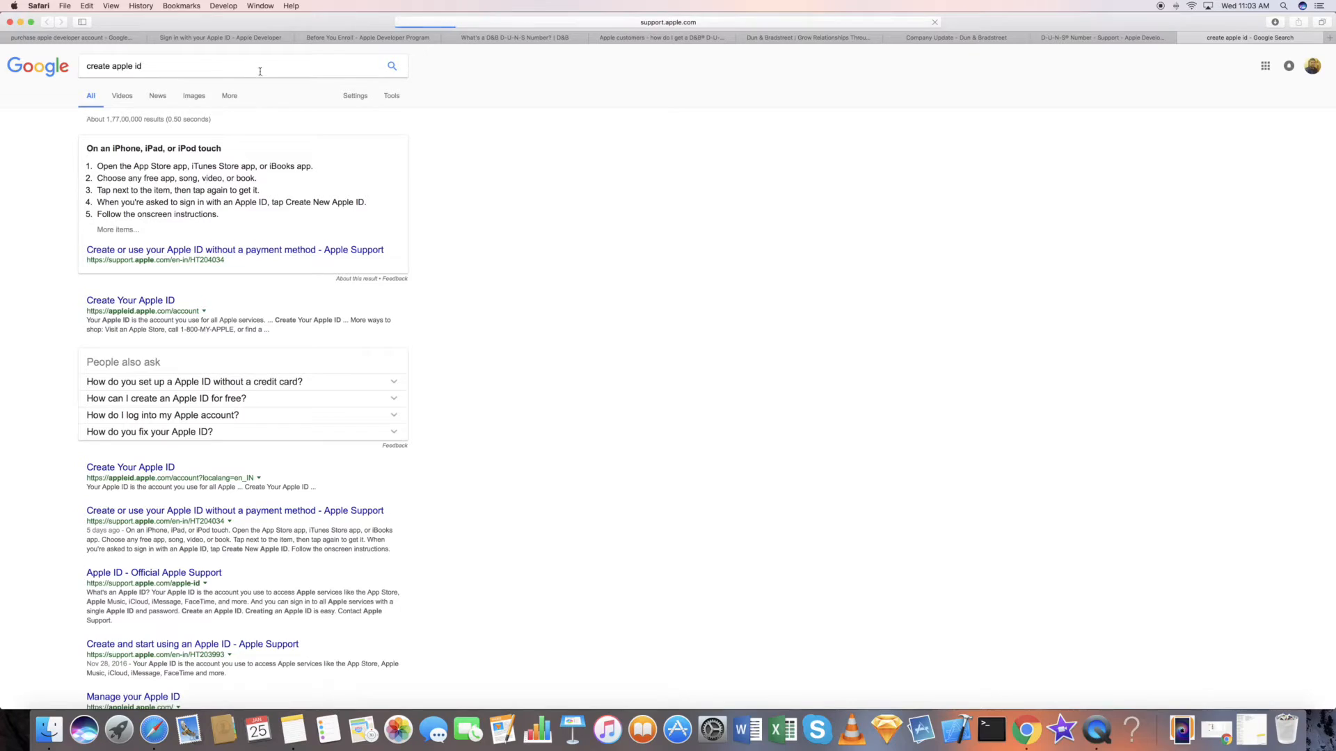
- Open the Create Your Apple ID sign-up form from the Google results
left_click(131, 301)
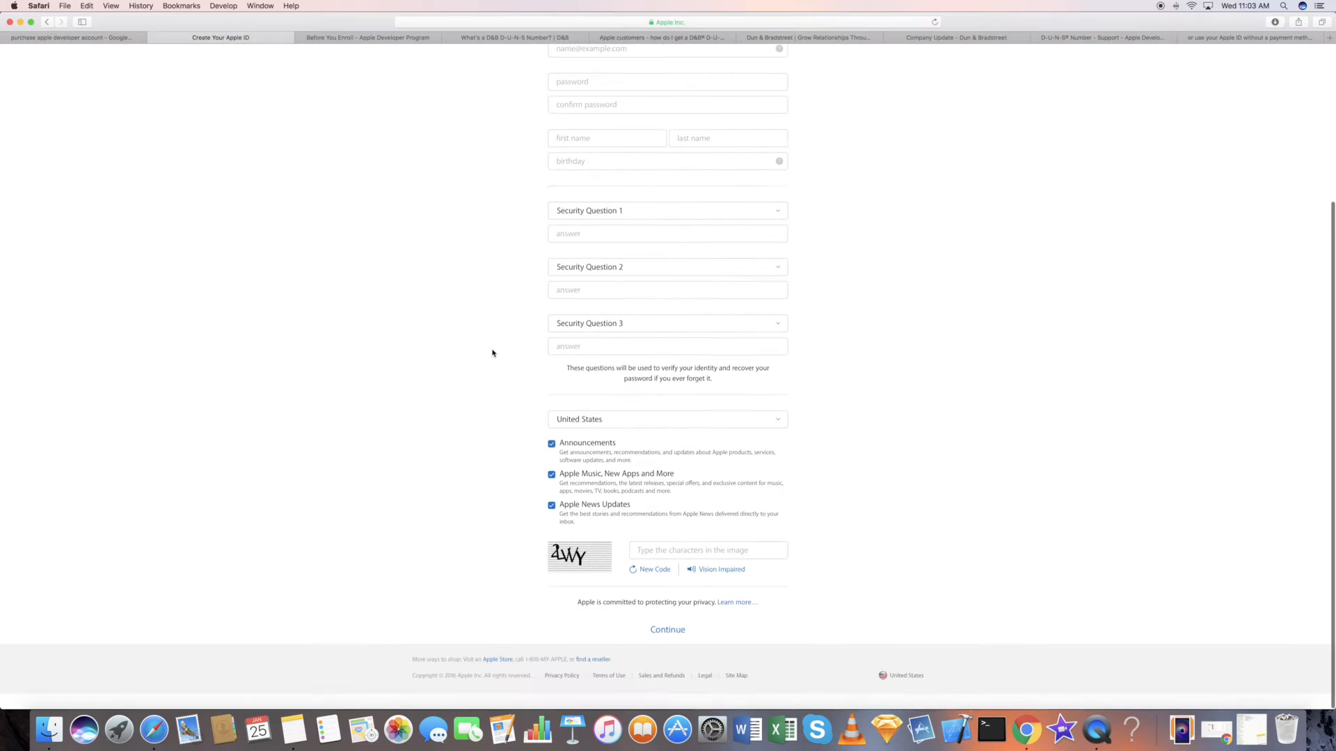
scroll("up", 3)
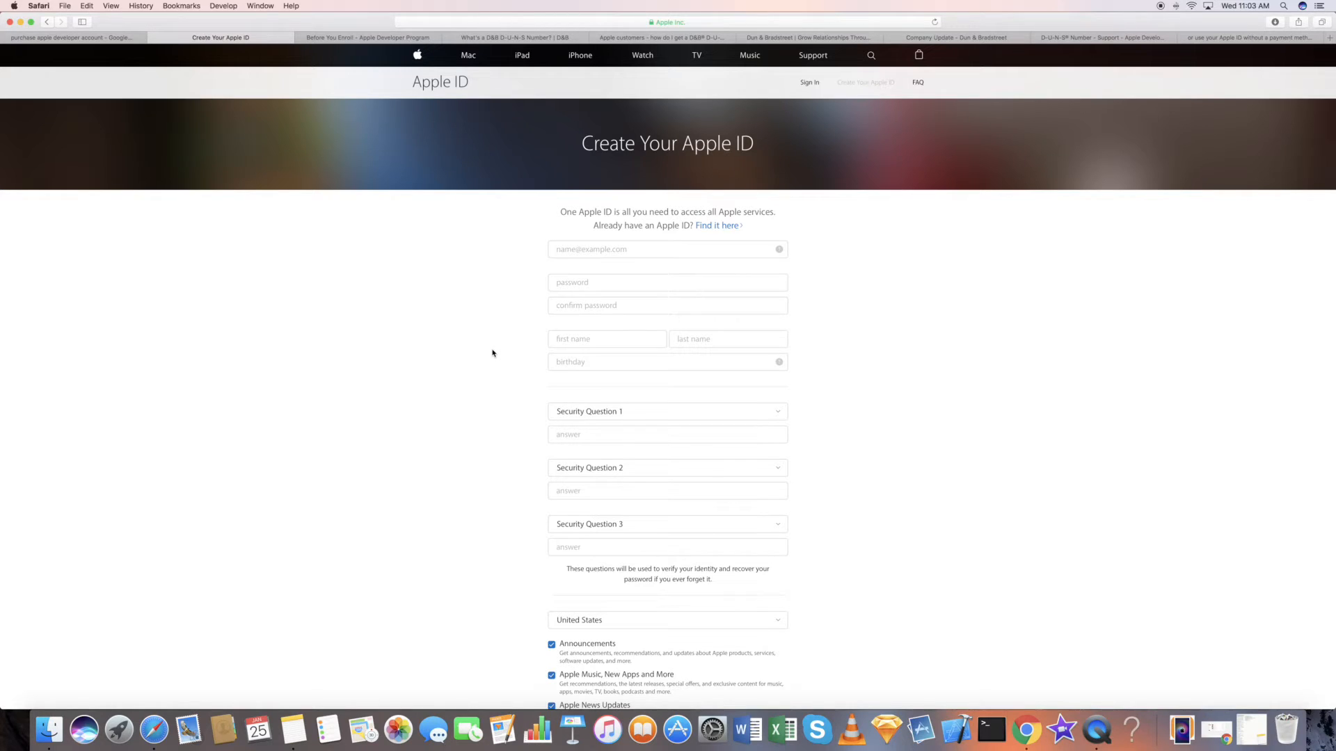
mouse_move(140, 179)
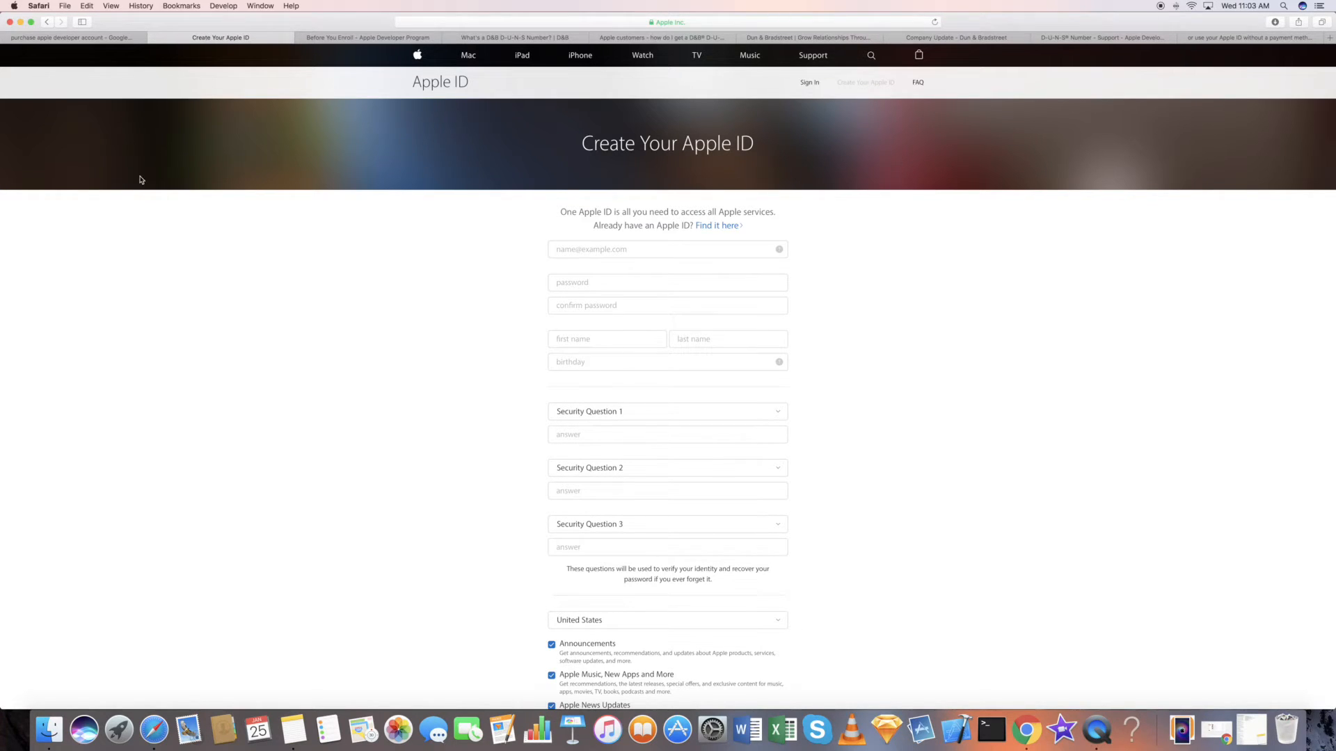
mouse_move(294, 254)
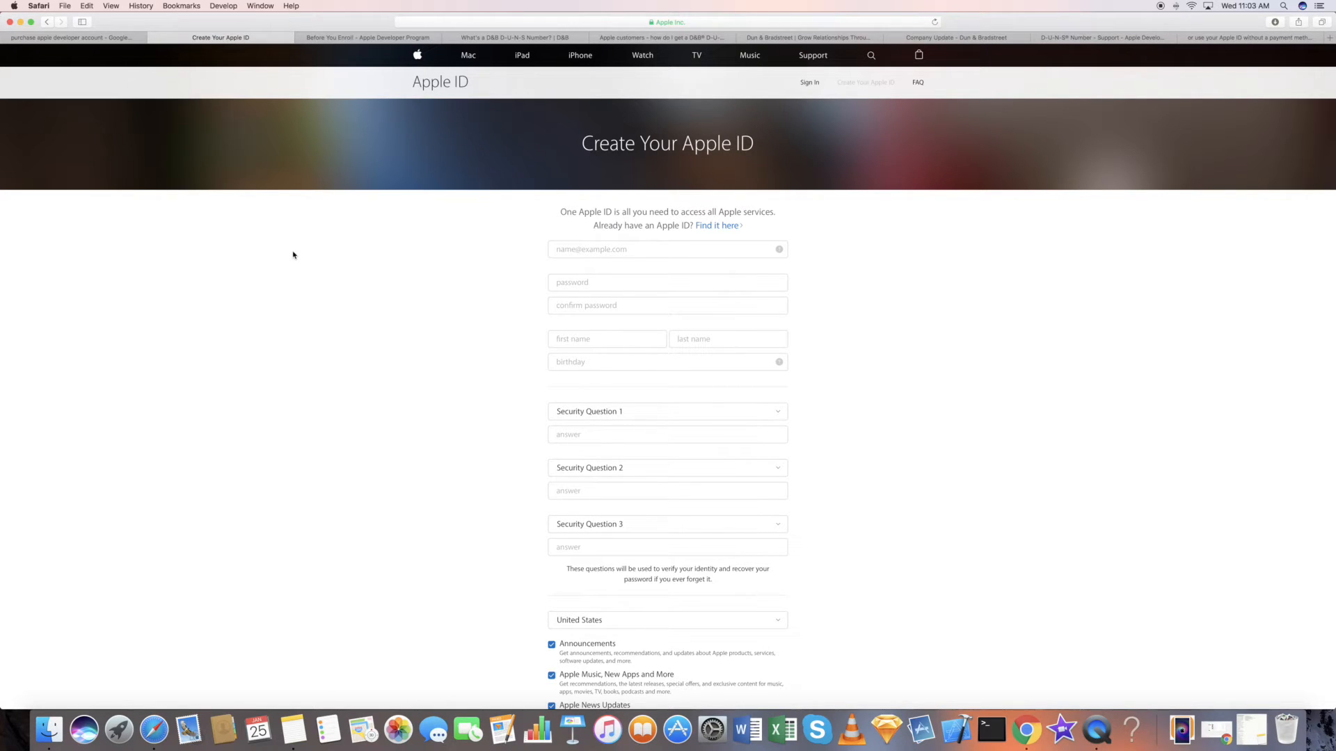
mouse_move(287, 228)
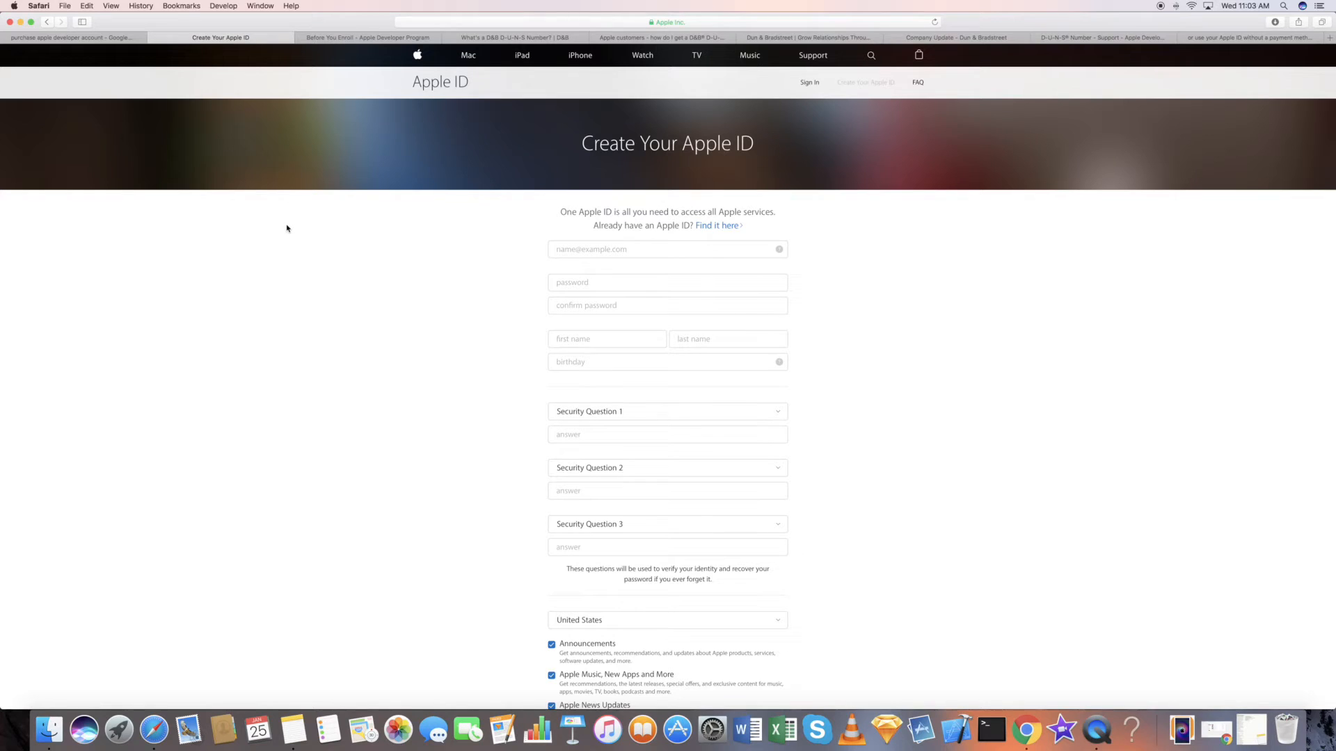
mouse_move(308, 211)
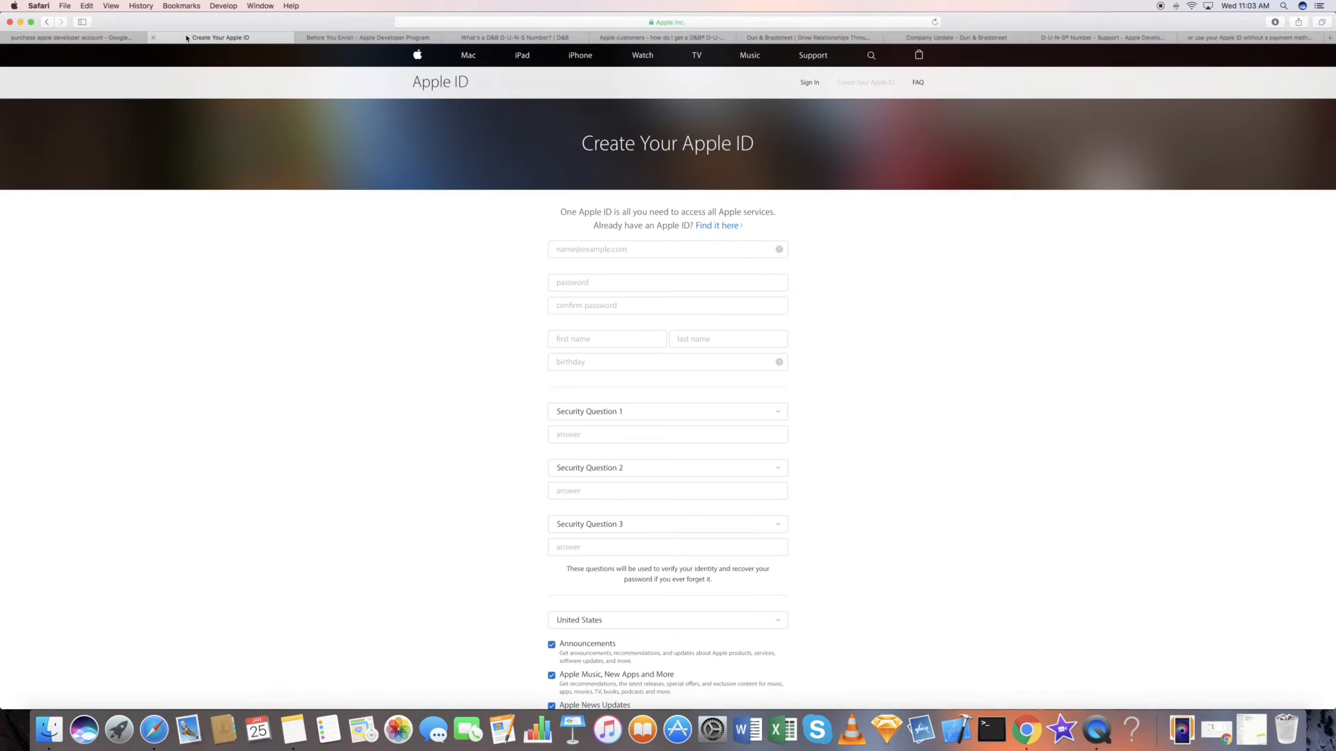
scroll("down", 3)
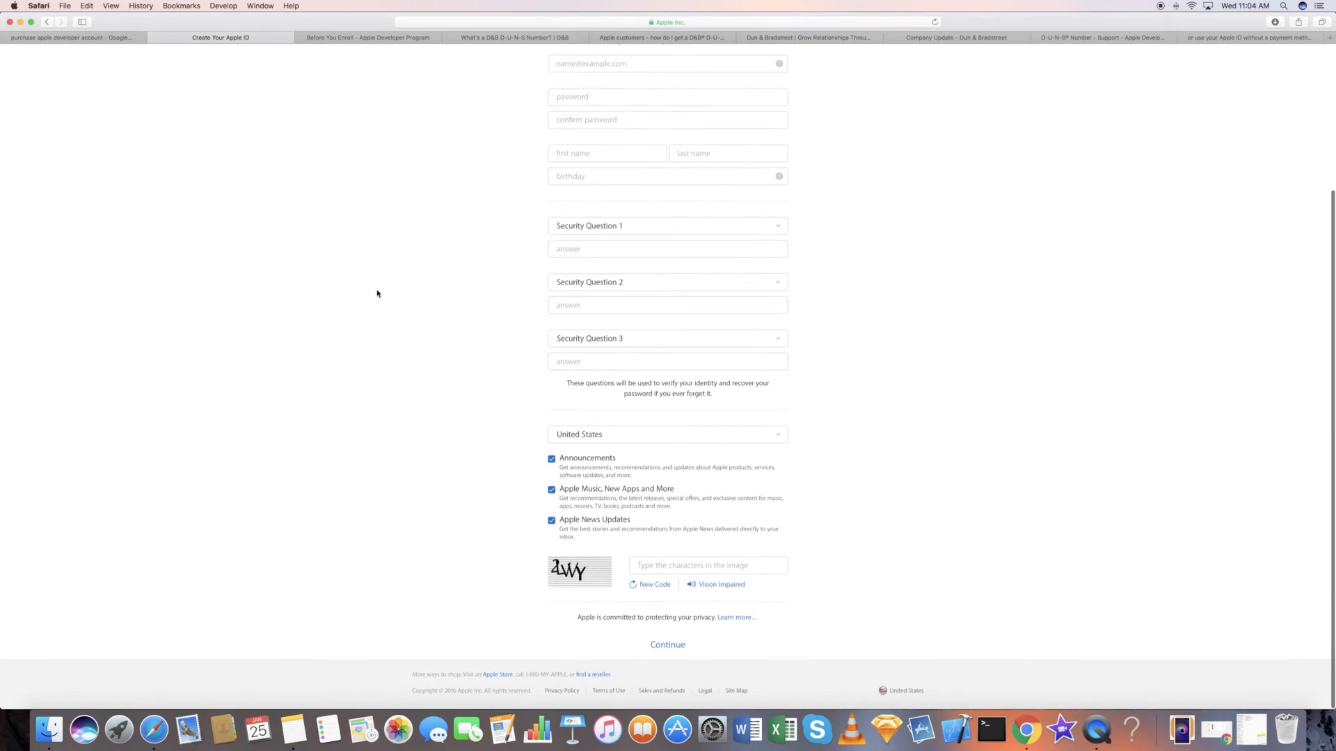
scroll("up", 3)
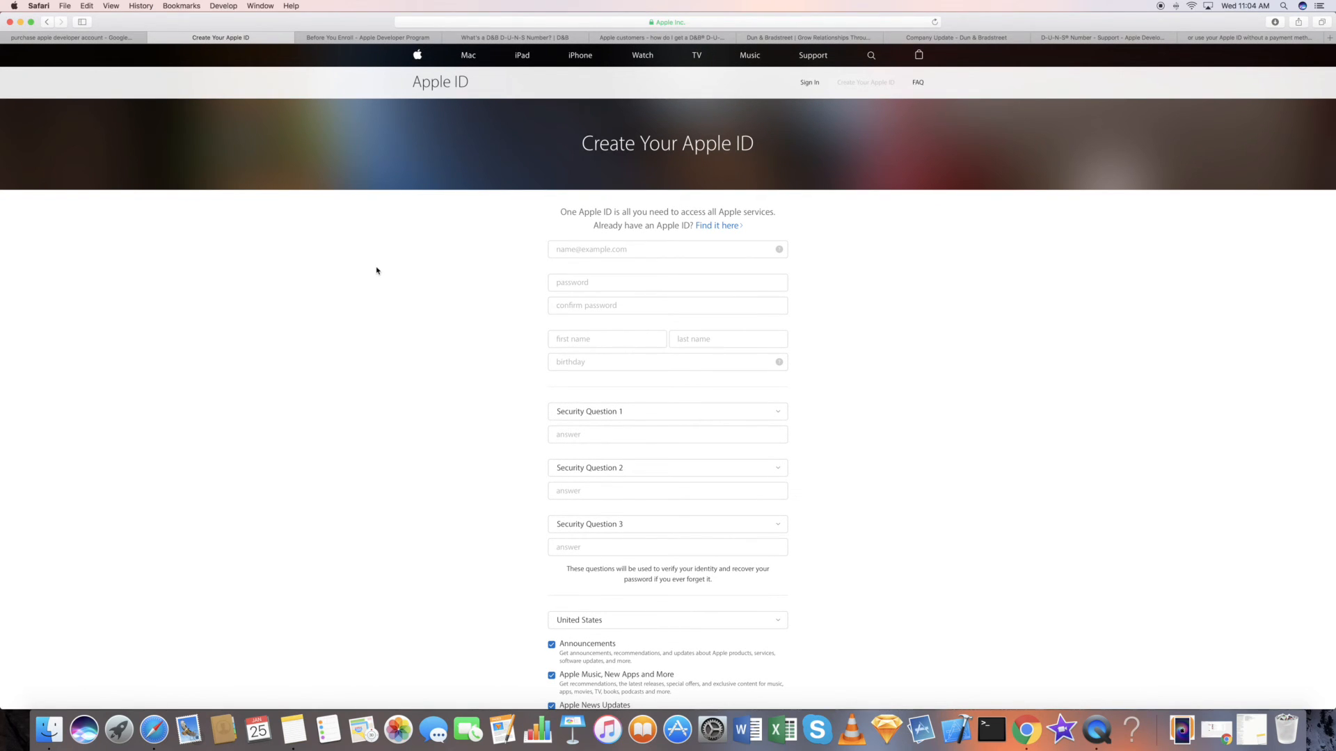
mouse_move(157, 56)
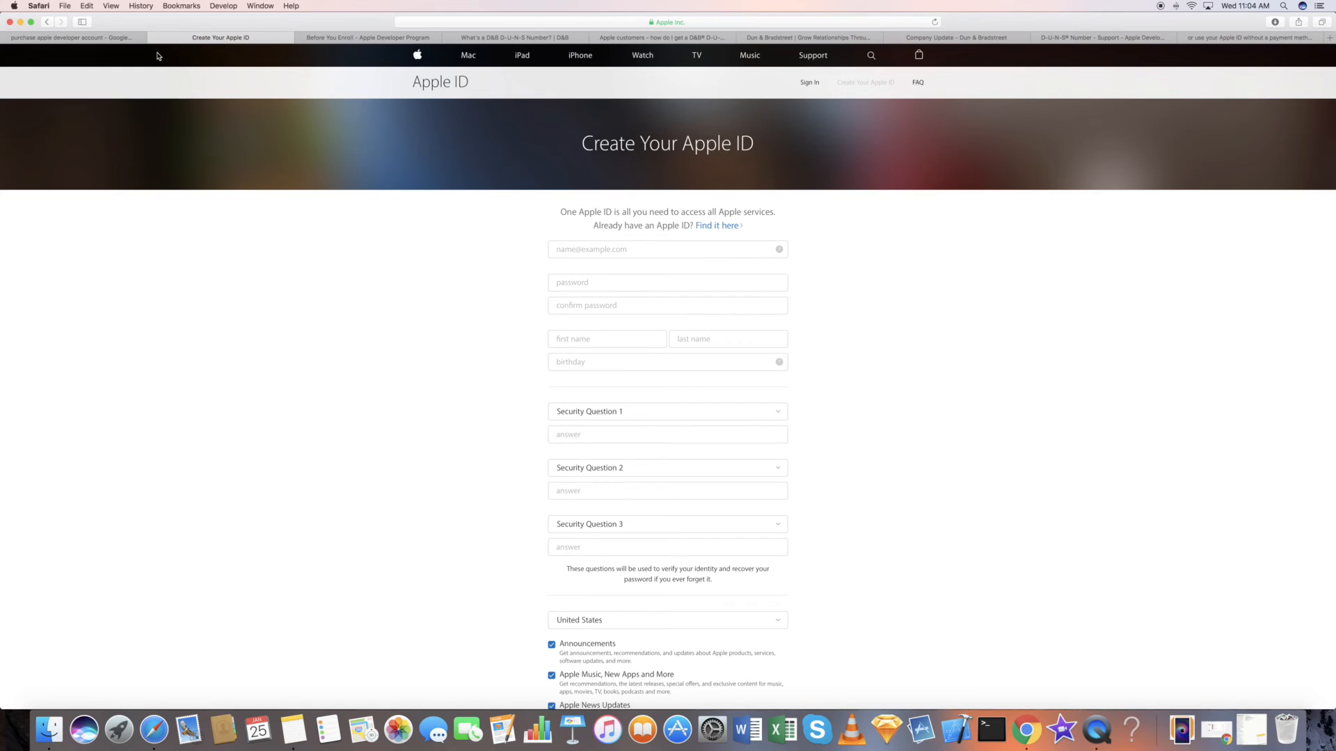
mouse_move(234, 298)
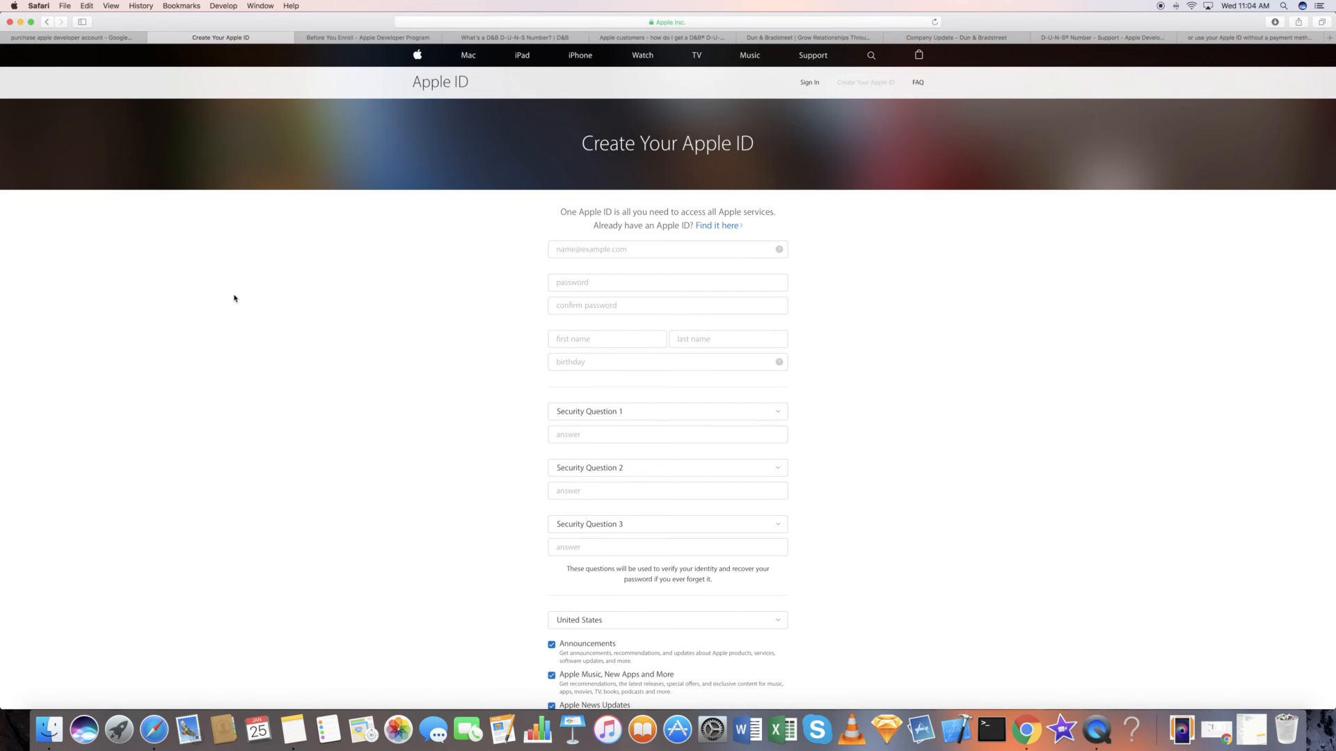
mouse_move(211, 168)
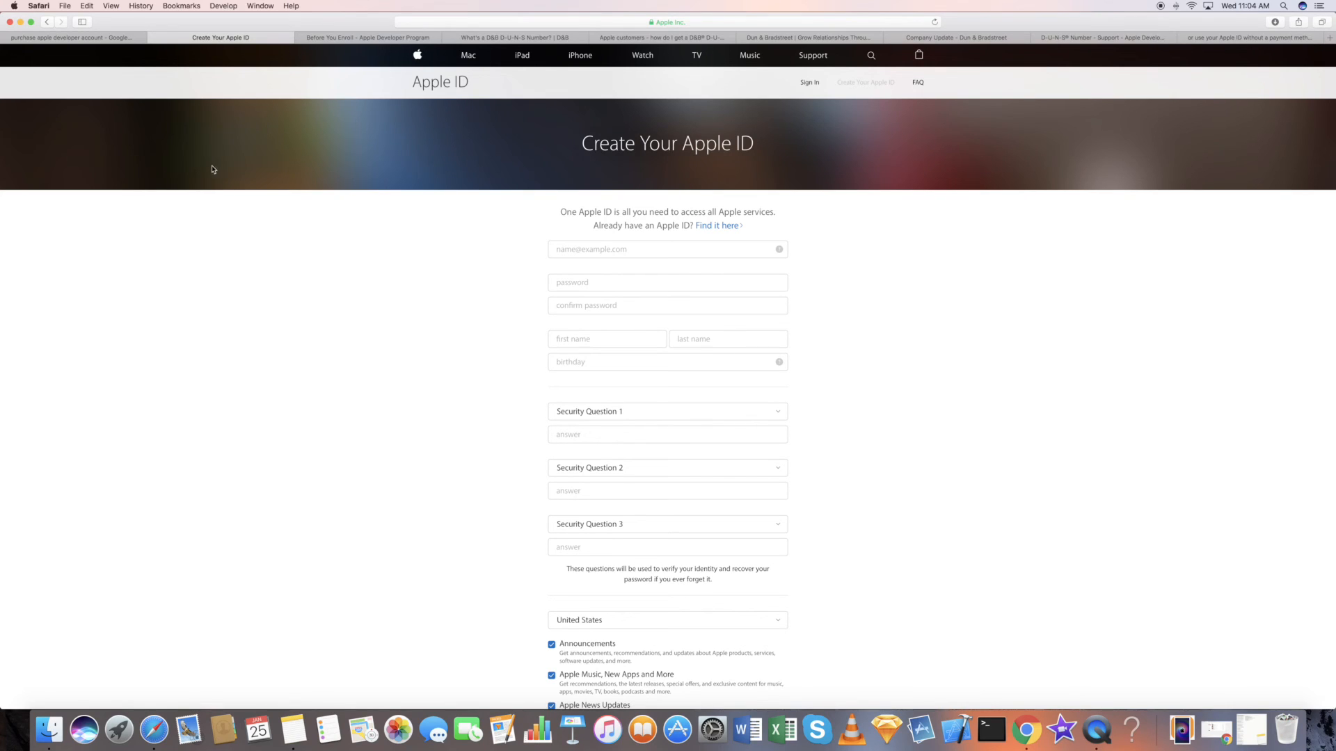